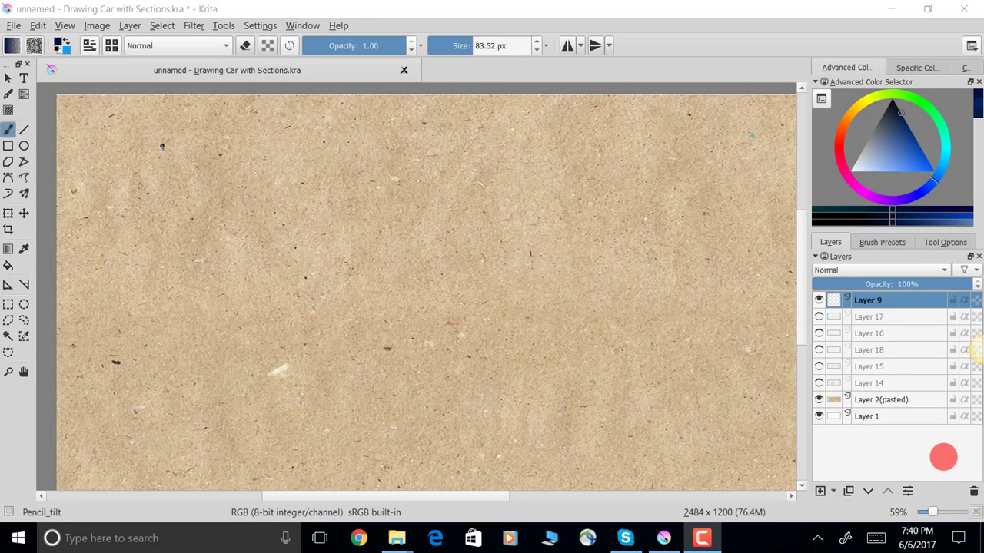
Step: Hide the interface panels so only the craft-paper canvas shows
{"action": "key", "text": "Tab"}
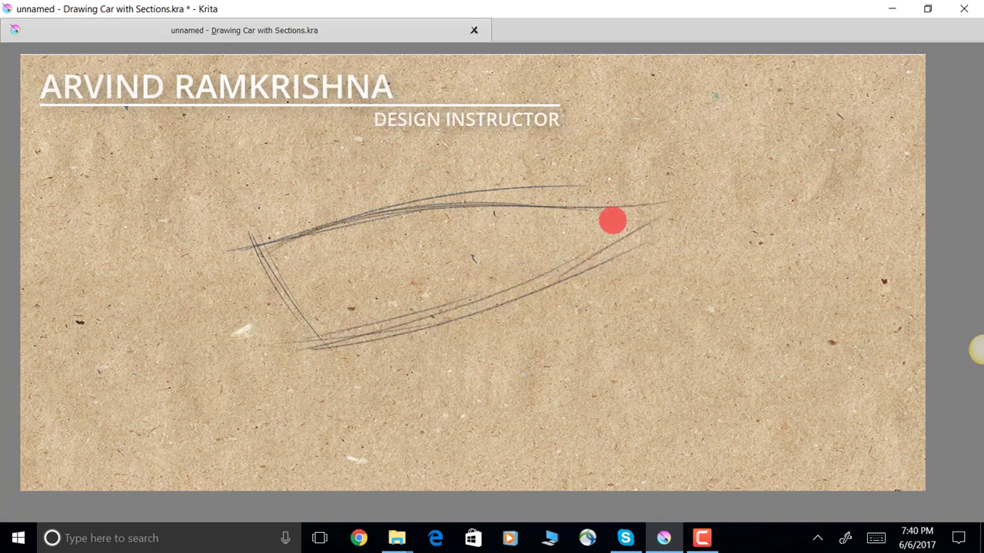
Step: Sketch the elongated body outline and tail segments up to the stinger
{"action": "left_click_drag", "start_coordinate": [612, 221], "coordinate": [721, 113]}
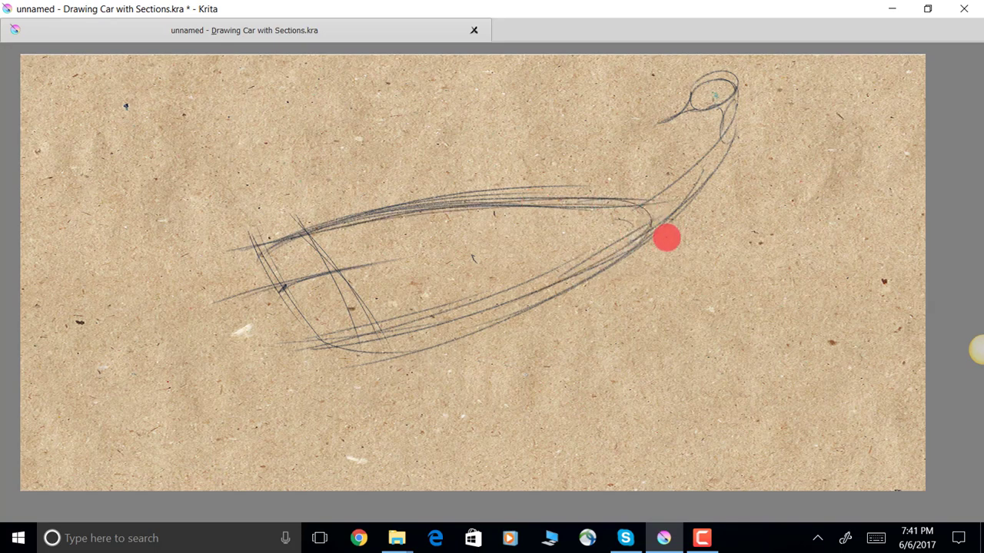
{"action": "left_click_drag", "start_coordinate": [666, 237], "coordinate": [693, 163]}
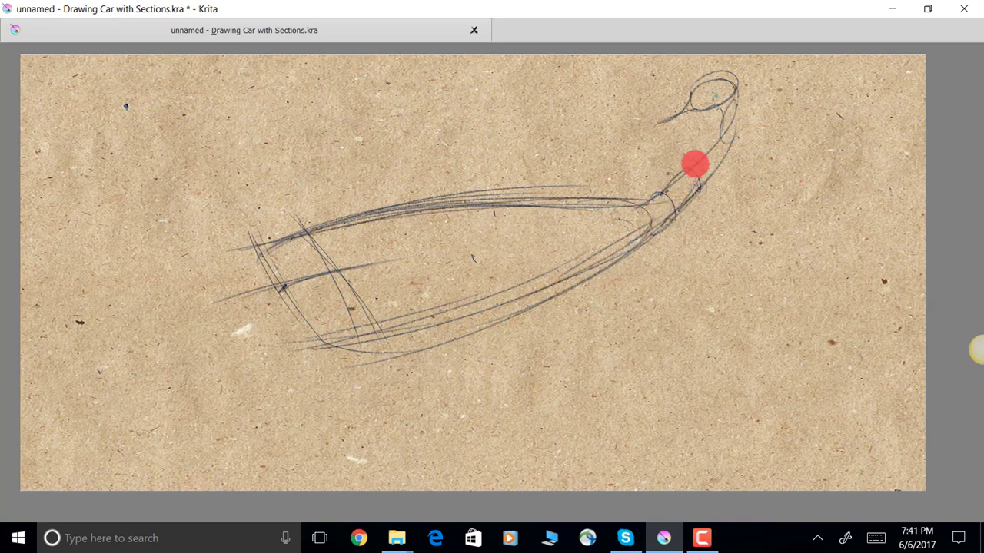
{"action": "left_click_drag", "start_coordinate": [693, 163], "coordinate": [726, 107]}
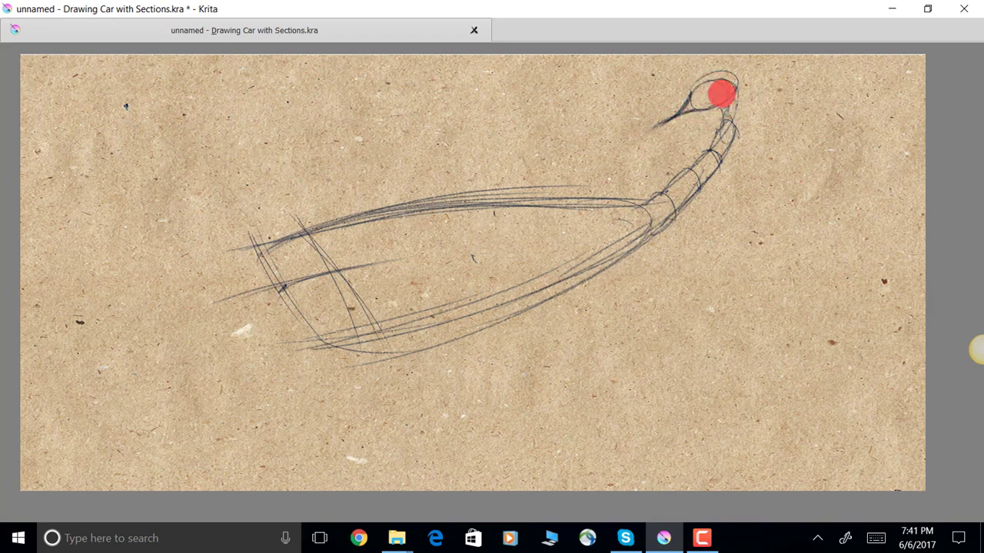
Step: Close and refine the rounded front of the body, adding a first-leg guide line
{"action": "left_click_drag", "start_coordinate": [718, 94], "coordinate": [248, 303]}
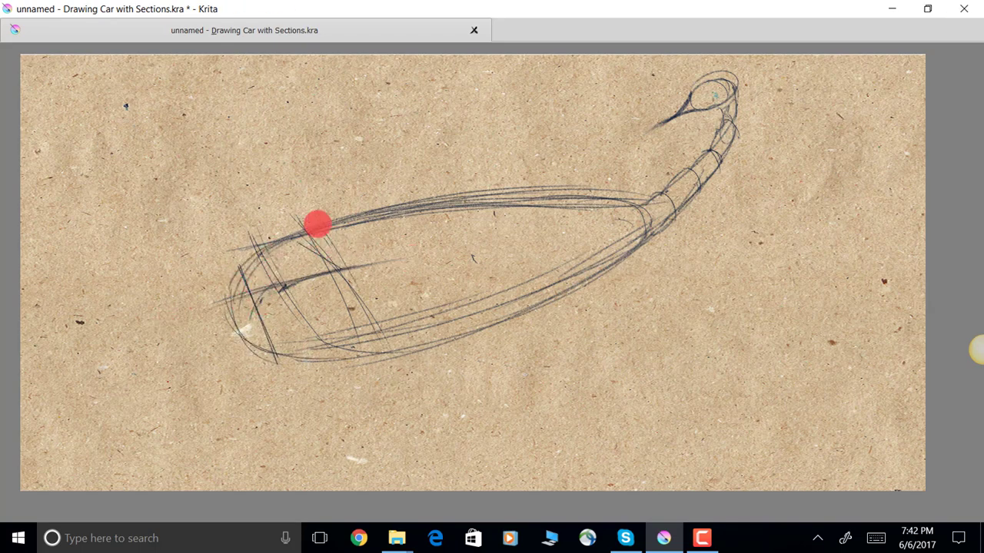
{"action": "left_click_drag", "start_coordinate": [317, 224], "coordinate": [238, 325]}
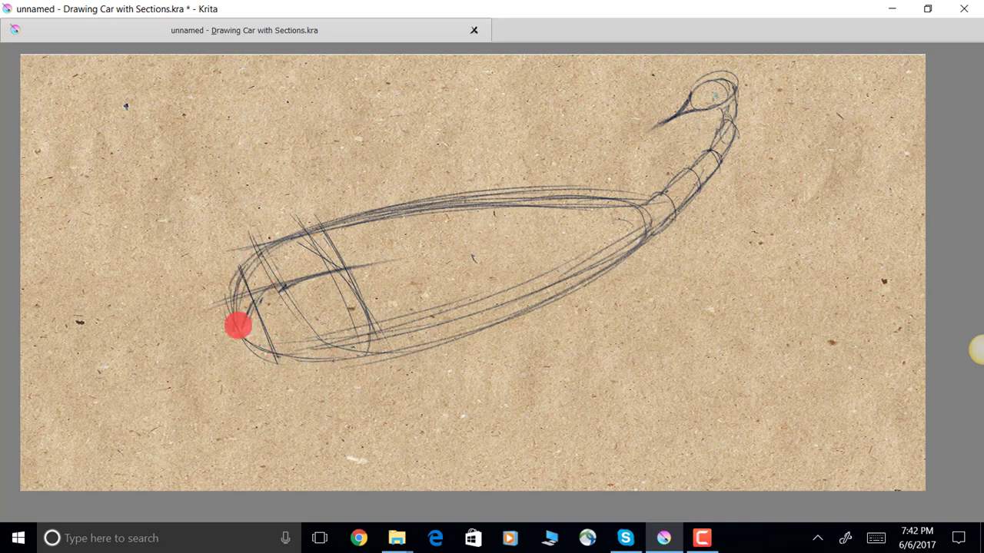
{"action": "left_click_drag", "start_coordinate": [239, 325], "coordinate": [283, 237]}
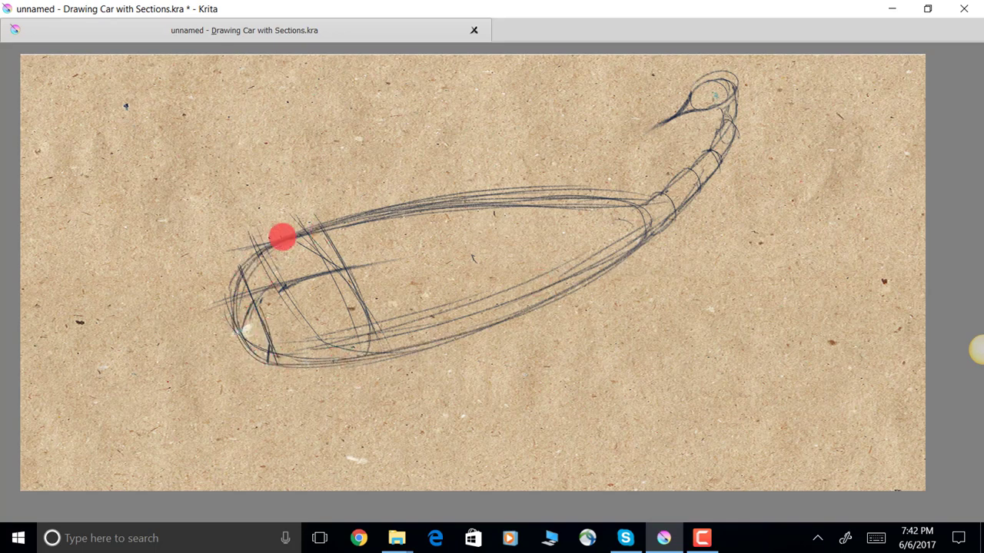
{"action": "left_click_drag", "start_coordinate": [282, 238], "coordinate": [350, 343]}
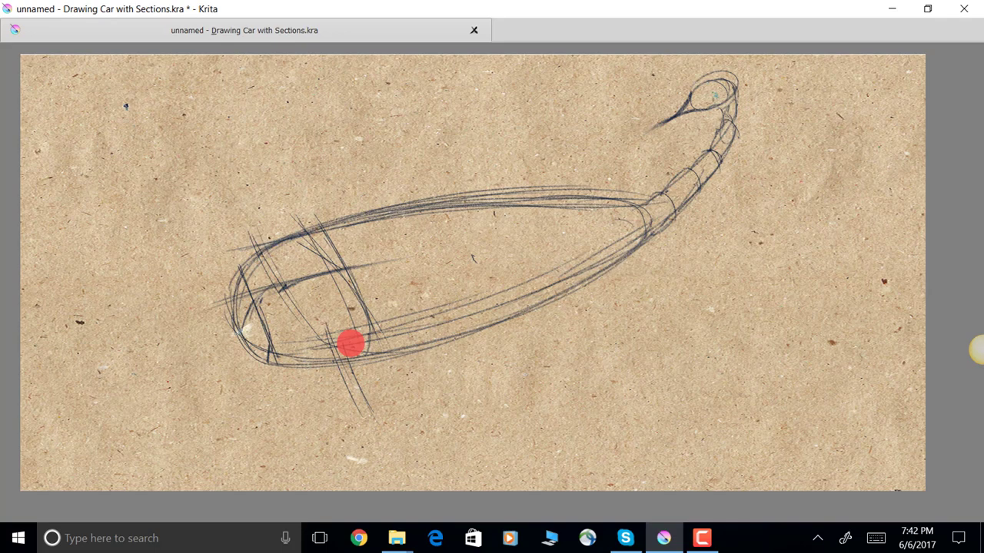
Step: Sketch the front, middle and rear legs beneath the body
{"action": "left_click_drag", "start_coordinate": [350, 344], "coordinate": [341, 440]}
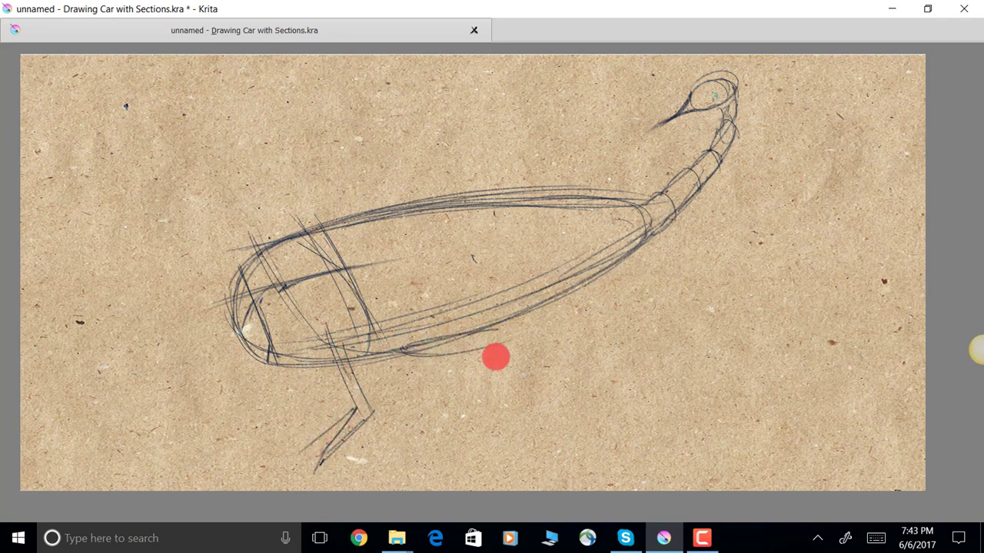
{"action": "left_click_drag", "start_coordinate": [495, 357], "coordinate": [537, 436]}
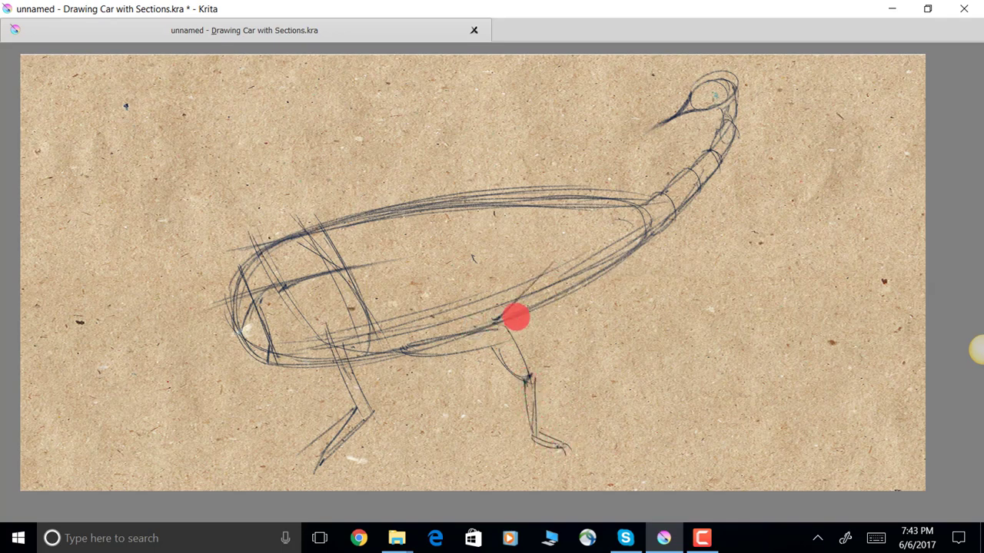
{"action": "left_click_drag", "start_coordinate": [516, 317], "coordinate": [610, 298]}
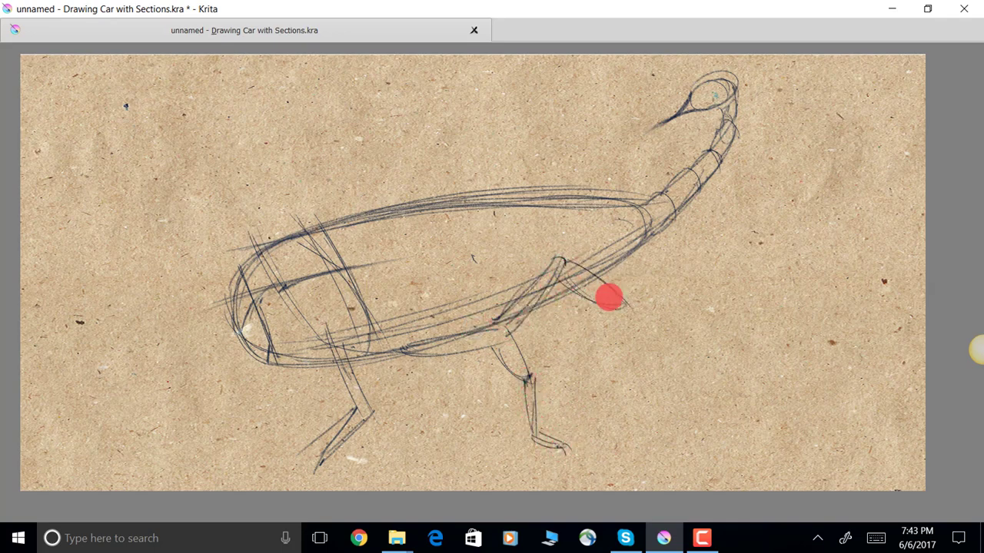
{"action": "left_click_drag", "start_coordinate": [609, 298], "coordinate": [629, 378]}
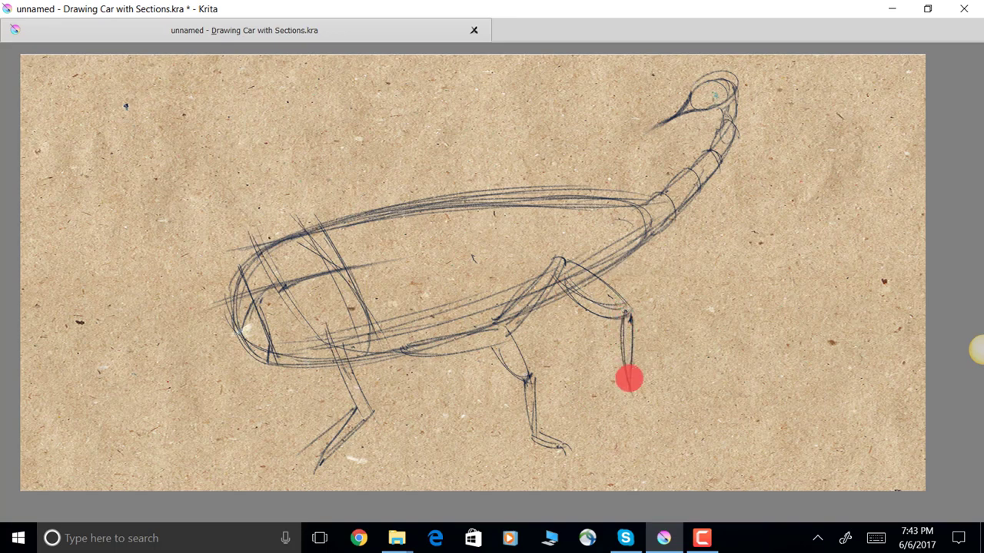
Step: Draw the lower pincer claw at the left and start the upper arm
{"action": "left_click_drag", "start_coordinate": [627, 376], "coordinate": [542, 481]}
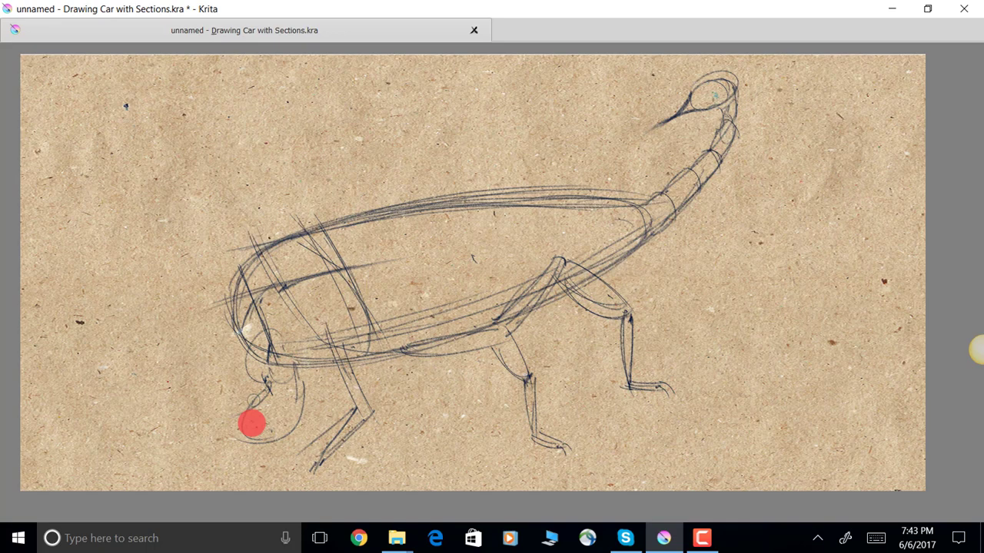
{"action": "left_click_drag", "start_coordinate": [253, 422], "coordinate": [138, 430]}
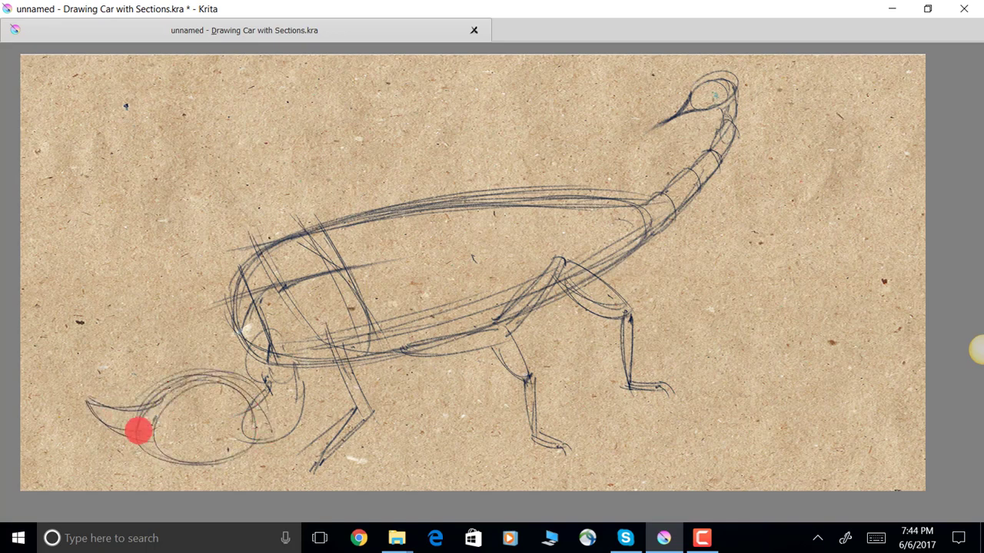
{"action": "left_click_drag", "start_coordinate": [139, 431], "coordinate": [103, 453]}
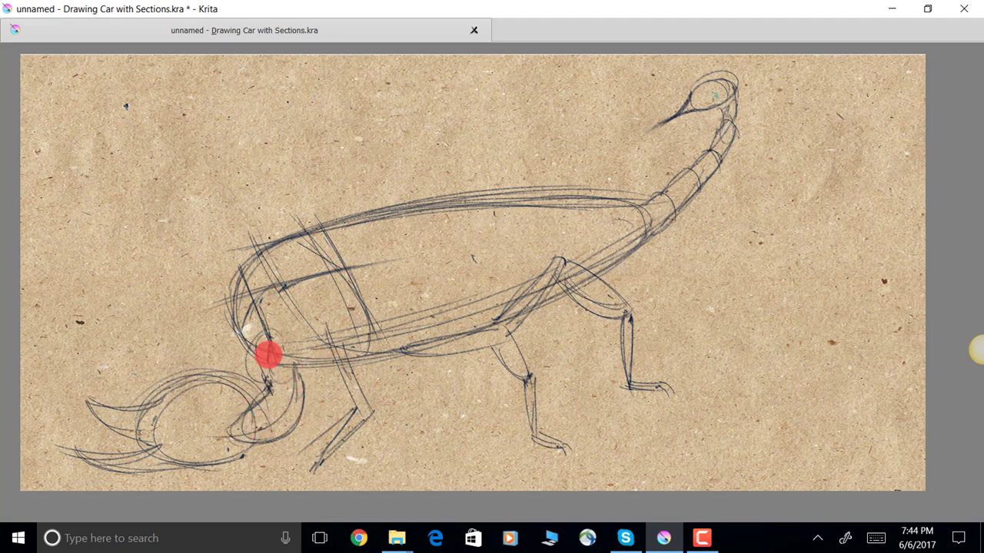
{"action": "left_click_drag", "start_coordinate": [269, 353], "coordinate": [246, 265]}
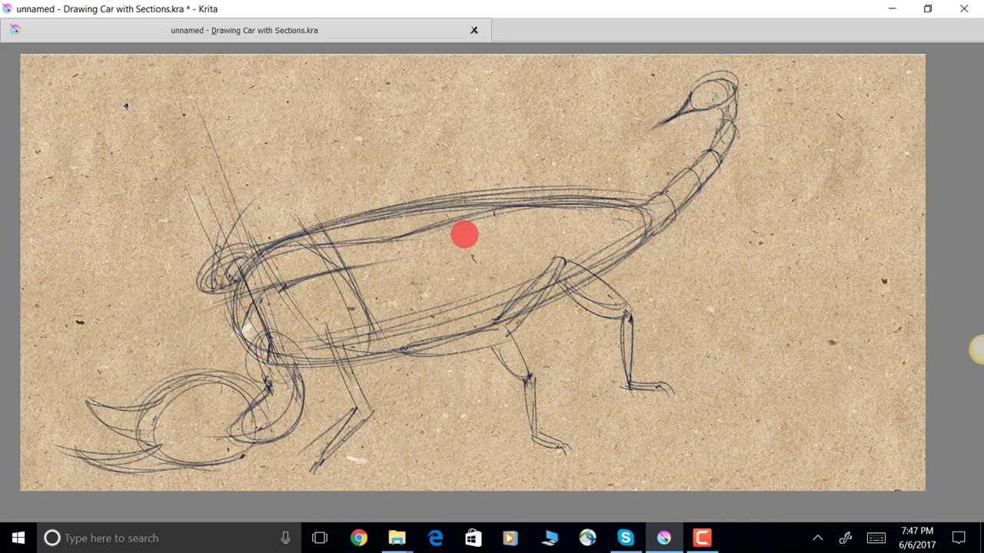
Step: Draw the pointed upper pincer, redraw the jointed front leg, and darken the body contours
{"action": "left_click_drag", "start_coordinate": [464, 235], "coordinate": [197, 244]}
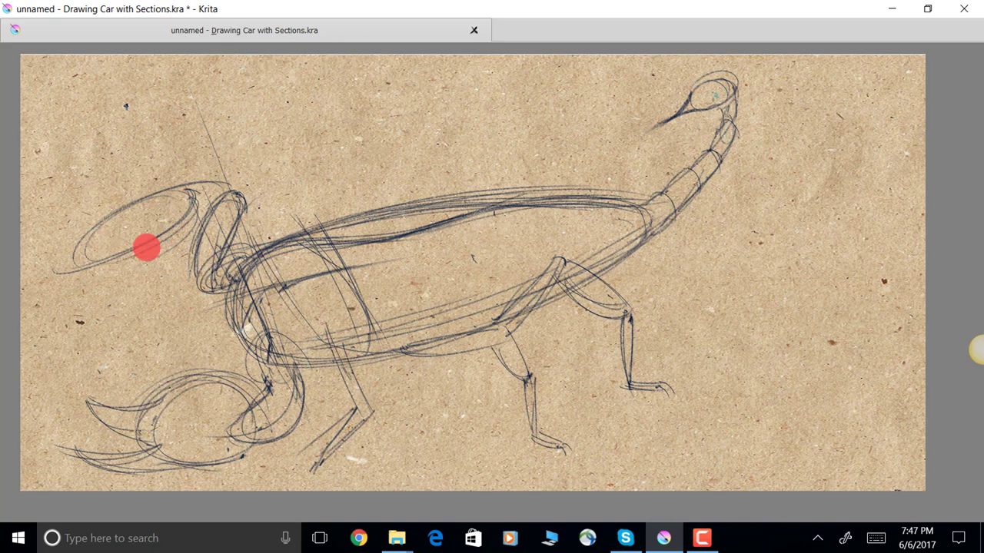
{"action": "left_click_drag", "start_coordinate": [148, 246], "coordinate": [223, 213]}
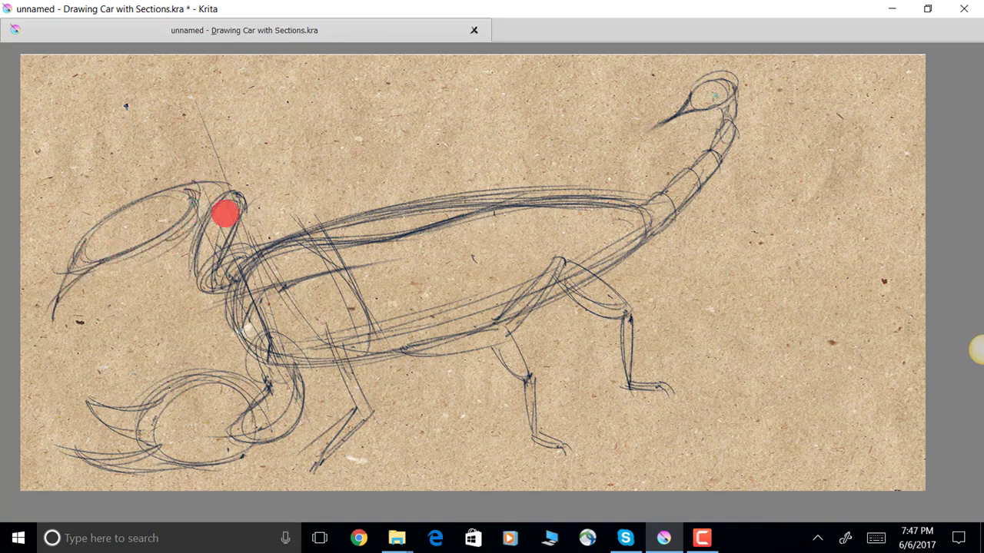
{"action": "left_click_drag", "start_coordinate": [223, 214], "coordinate": [327, 354]}
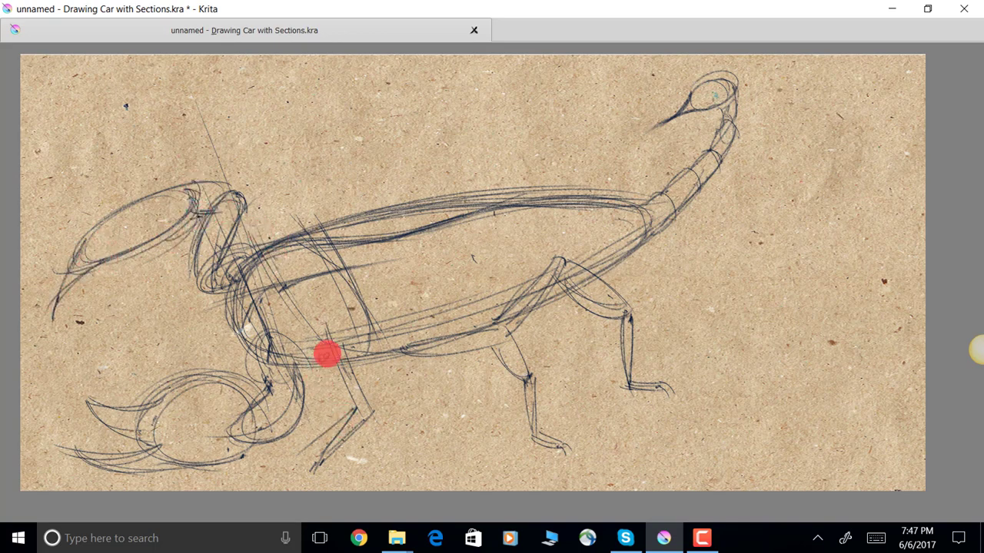
{"action": "left_click_drag", "start_coordinate": [324, 354], "coordinate": [327, 446]}
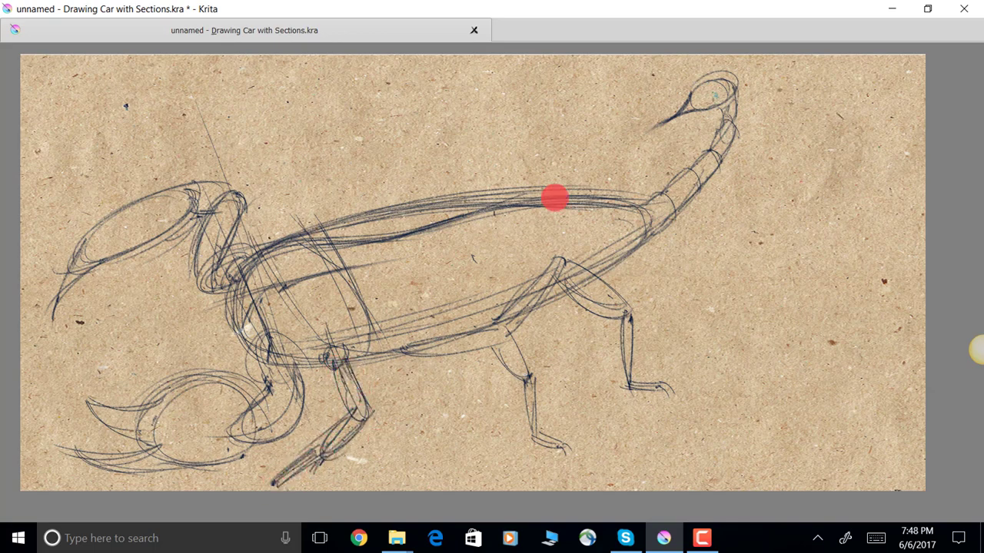
{"action": "left_click_drag", "start_coordinate": [553, 198], "coordinate": [453, 214]}
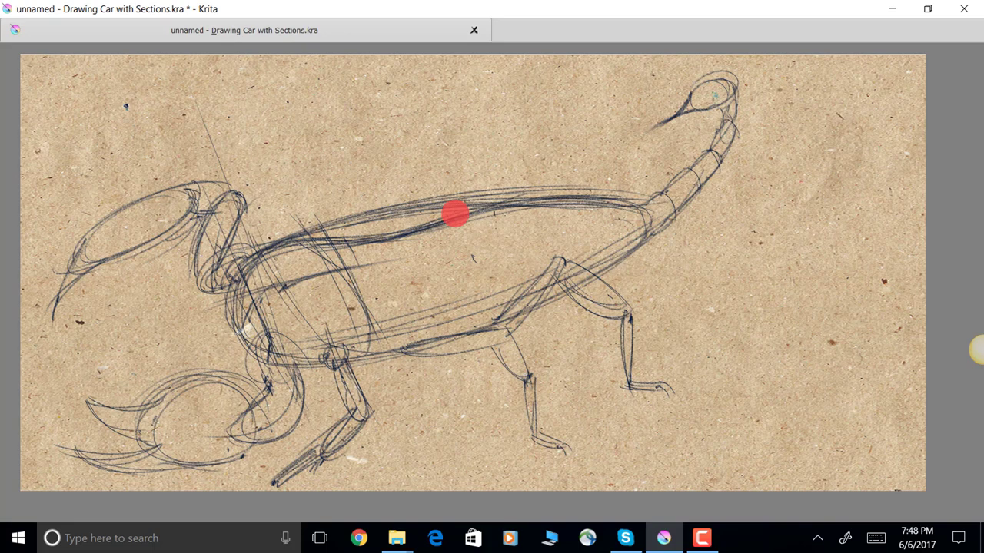
{"action": "left_click_drag", "start_coordinate": [454, 214], "coordinate": [359, 282]}
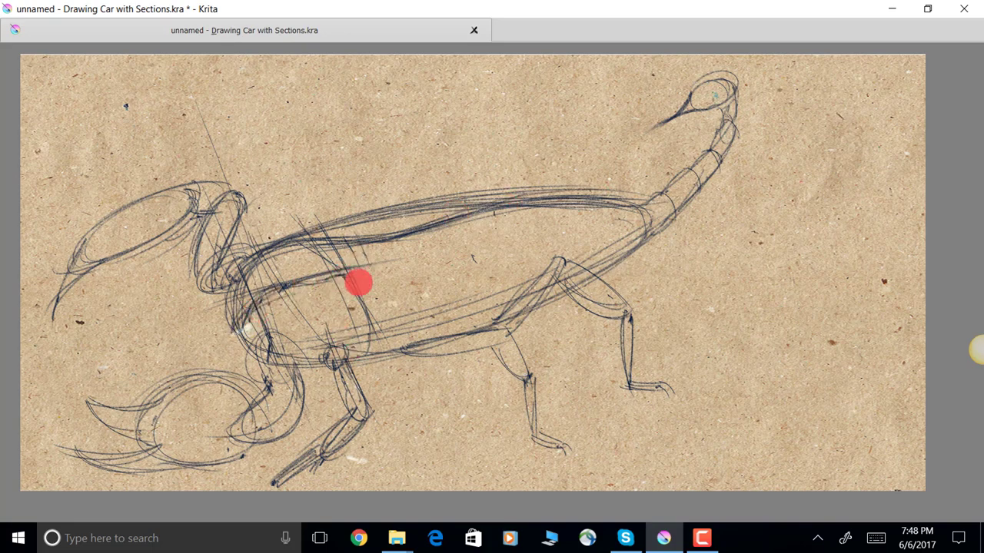
Step: Darken the scorpion body's upper and underside outlines
{"action": "left_click_drag", "start_coordinate": [362, 283], "coordinate": [411, 314]}
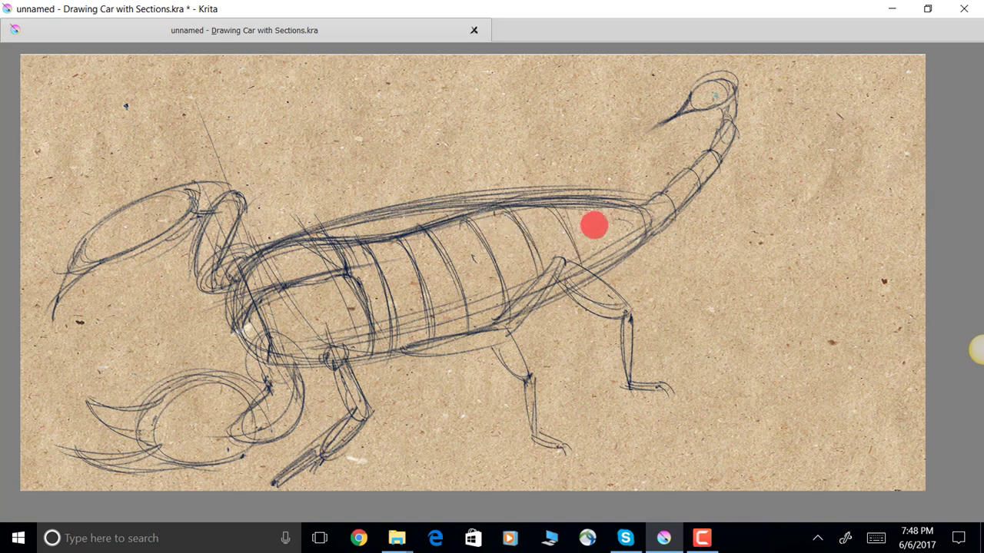
{"action": "left_click_drag", "start_coordinate": [594, 226], "coordinate": [410, 179]}
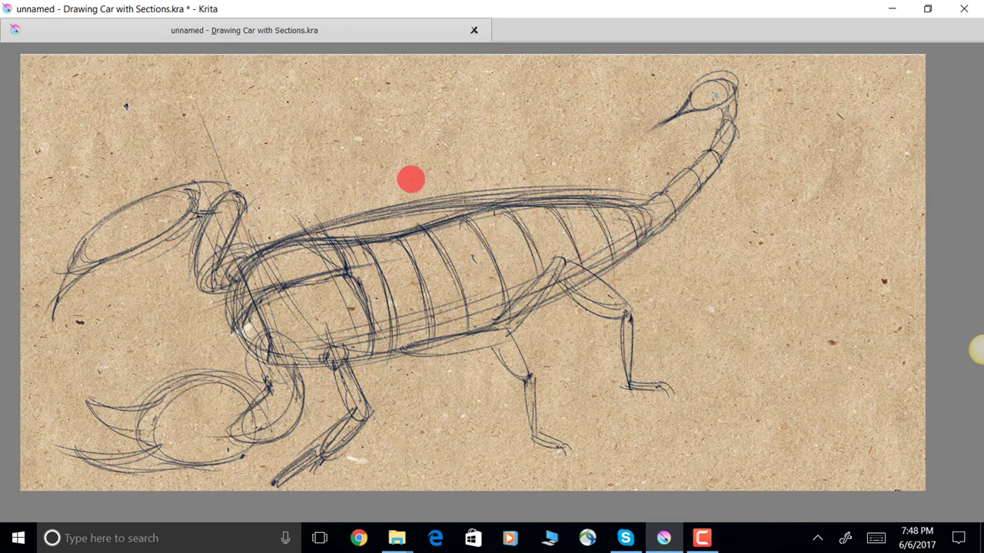
{"action": "left_click_drag", "start_coordinate": [411, 179], "coordinate": [415, 364]}
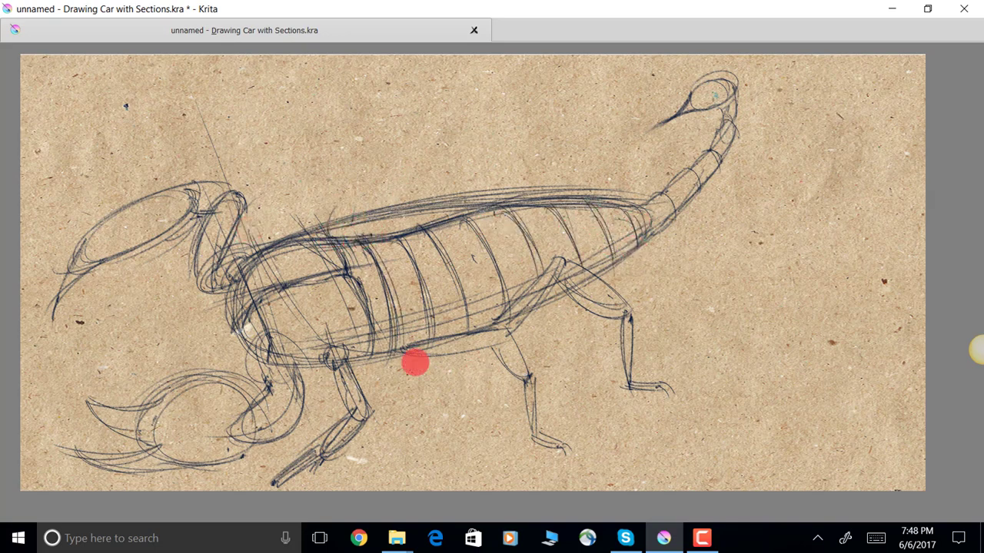
Step: Sketch two raised far-side legs above the body, one with a jointed foot
{"action": "left_click_drag", "start_coordinate": [415, 365], "coordinate": [377, 171]}
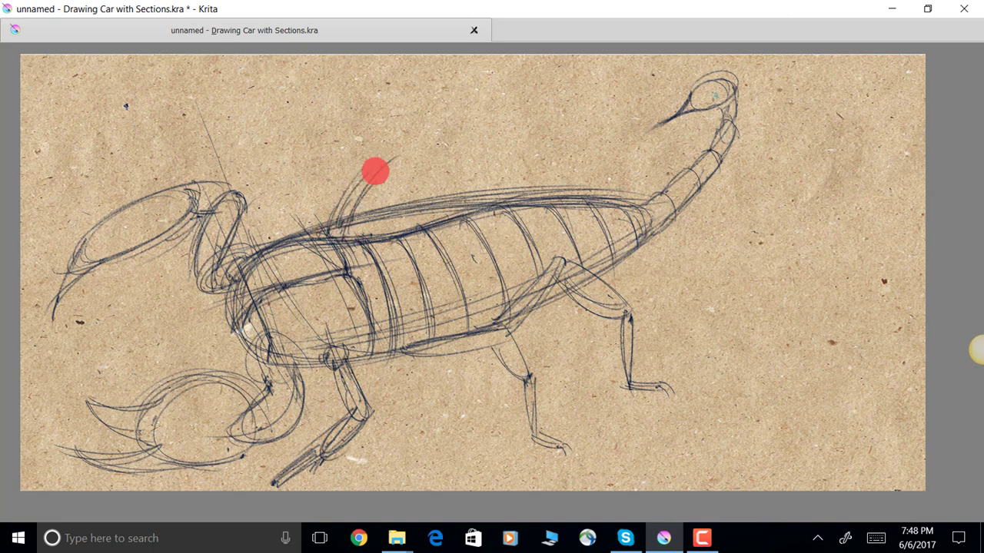
{"action": "left_click_drag", "start_coordinate": [375, 171], "coordinate": [377, 162]}
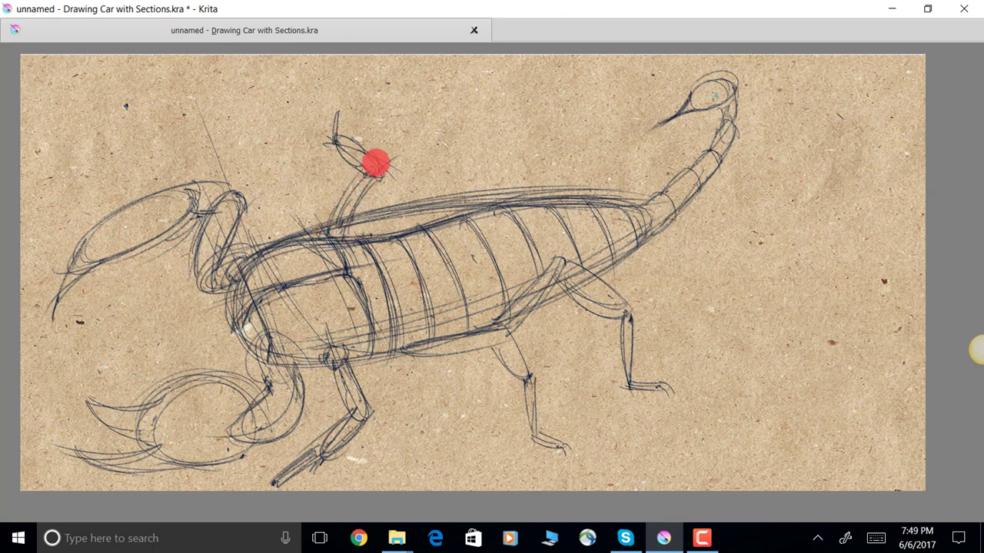
{"action": "left_click_drag", "start_coordinate": [376, 162], "coordinate": [334, 238]}
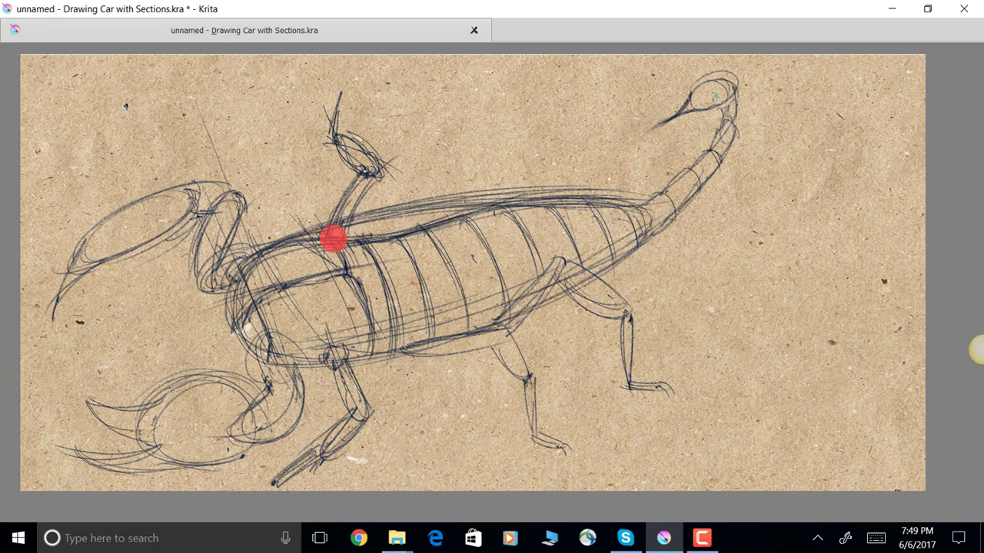
{"action": "left_click_drag", "start_coordinate": [335, 238], "coordinate": [421, 227]}
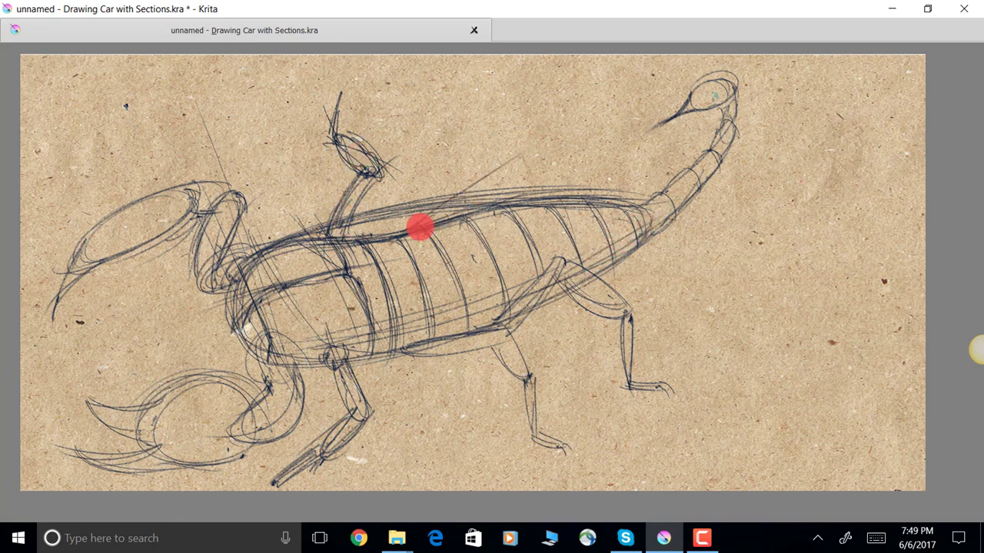
{"action": "left_click_drag", "start_coordinate": [420, 227], "coordinate": [547, 127]}
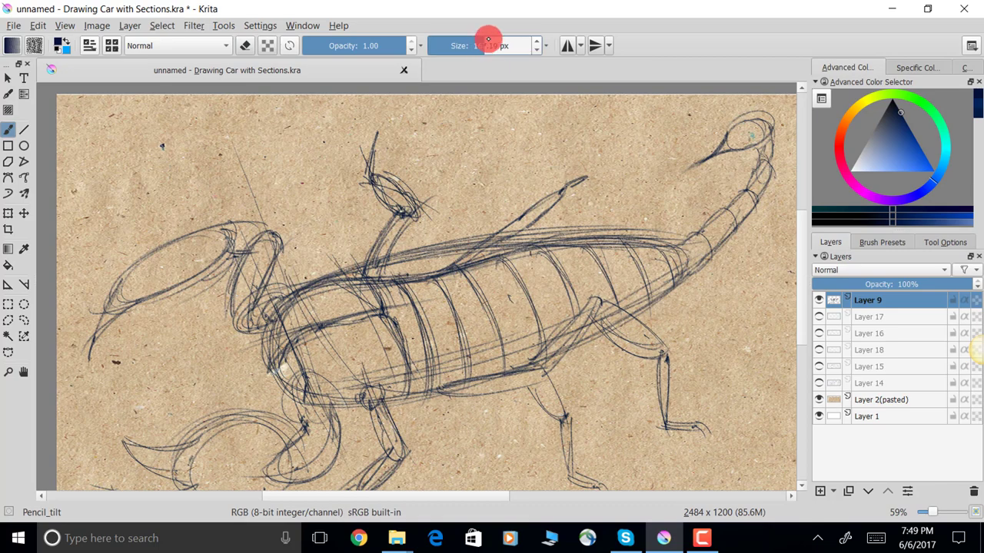
Step: Return to canvas-only view and darken the lower pincer arm and front legs
{"action": "key", "text": "Tab"}
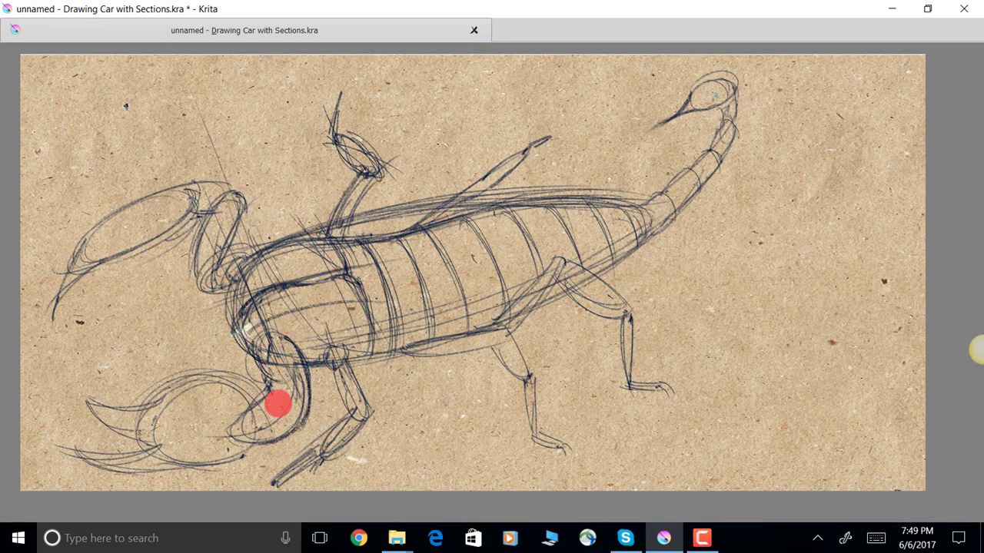
{"action": "left_click_drag", "start_coordinate": [276, 403], "coordinate": [150, 438]}
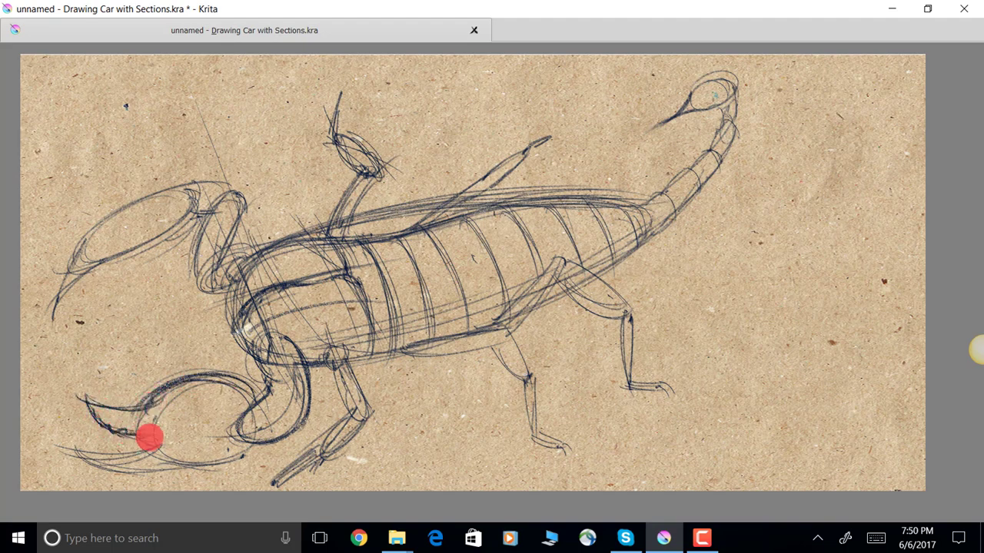
{"action": "left_click_drag", "start_coordinate": [150, 438], "coordinate": [249, 442]}
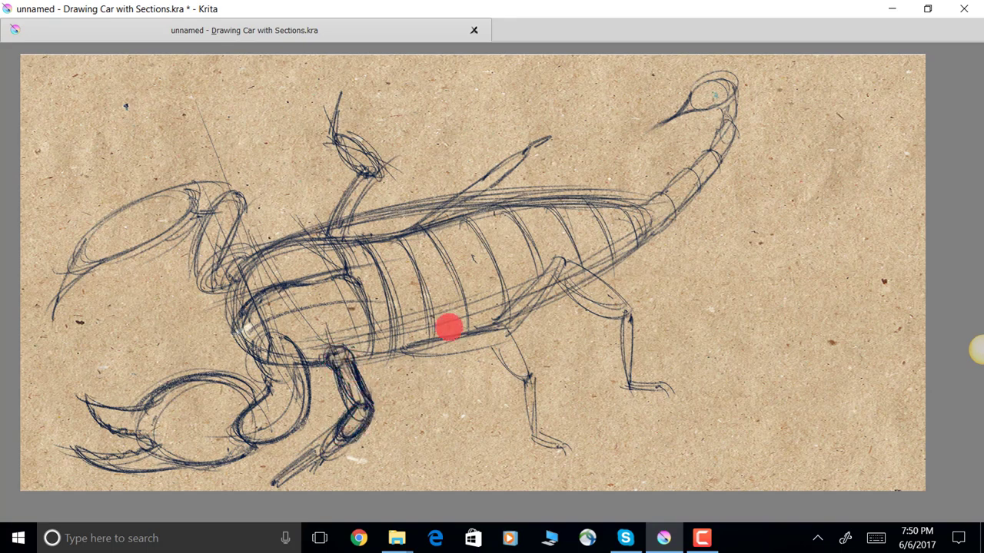
Step: Ink over the abdomen underside, middle and rear legs, tail and stinger
{"action": "left_click_drag", "start_coordinate": [450, 328], "coordinate": [496, 340]}
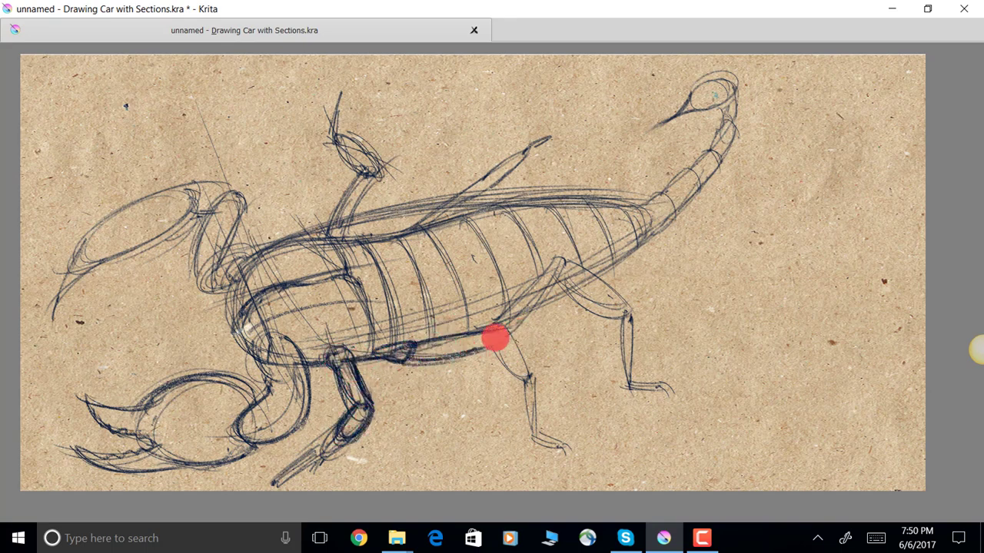
{"action": "left_click_drag", "start_coordinate": [494, 338], "coordinate": [519, 388]}
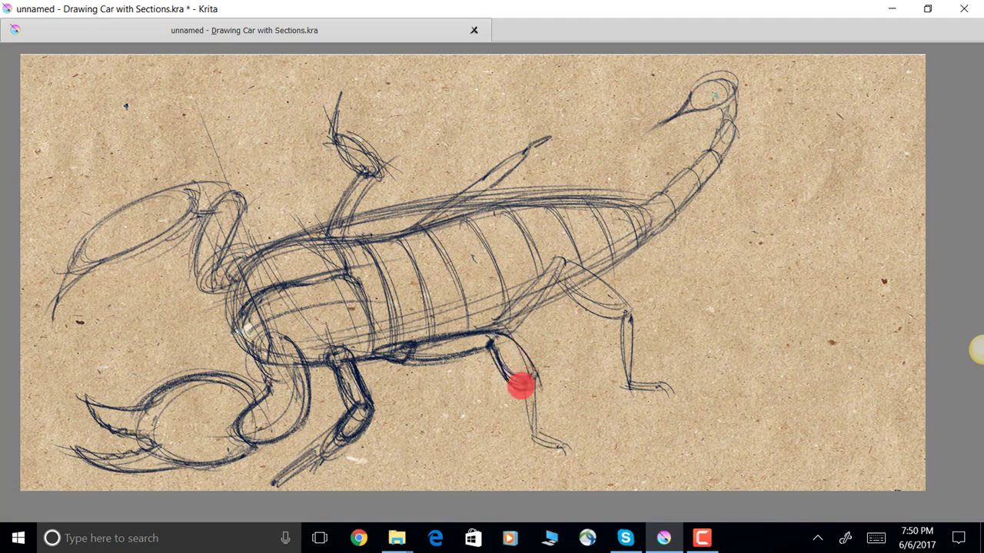
{"action": "left_click_drag", "start_coordinate": [519, 388], "coordinate": [557, 449]}
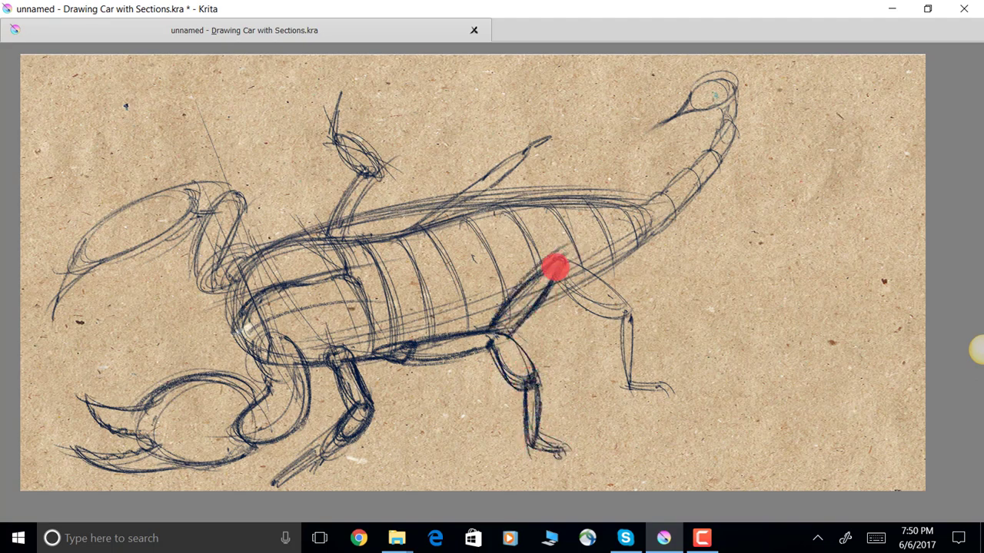
{"action": "left_click_drag", "start_coordinate": [557, 269], "coordinate": [634, 338]}
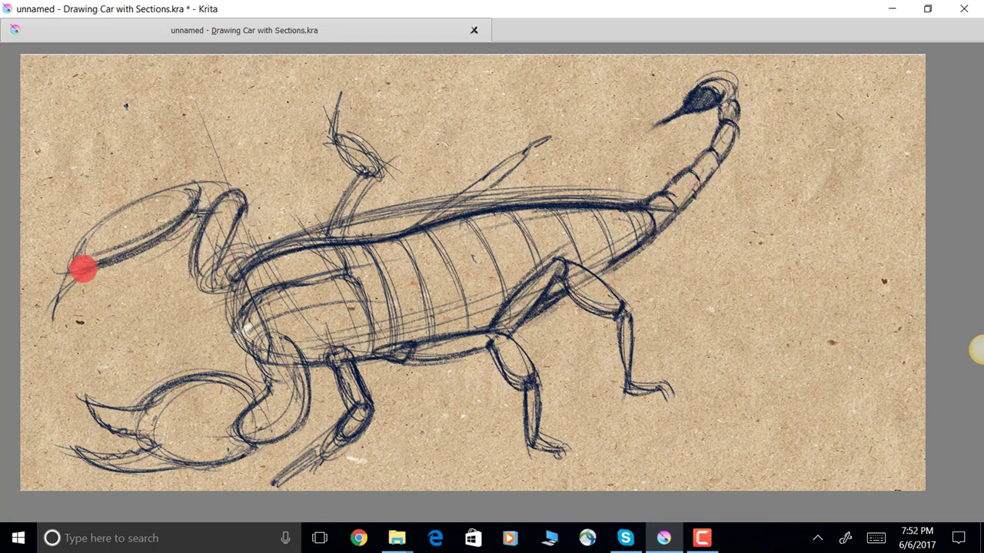
Step: Shade the head, chest underside, raised leg and ribbed abdomen underside dark
{"action": "left_click_drag", "start_coordinate": [84, 269], "coordinate": [203, 266]}
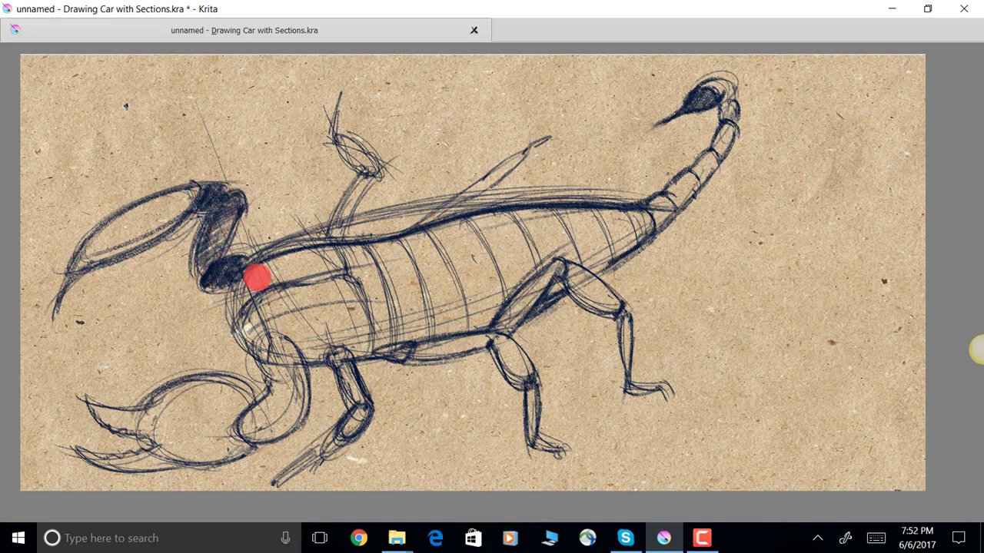
{"action": "left_click_drag", "start_coordinate": [258, 277], "coordinate": [302, 330]}
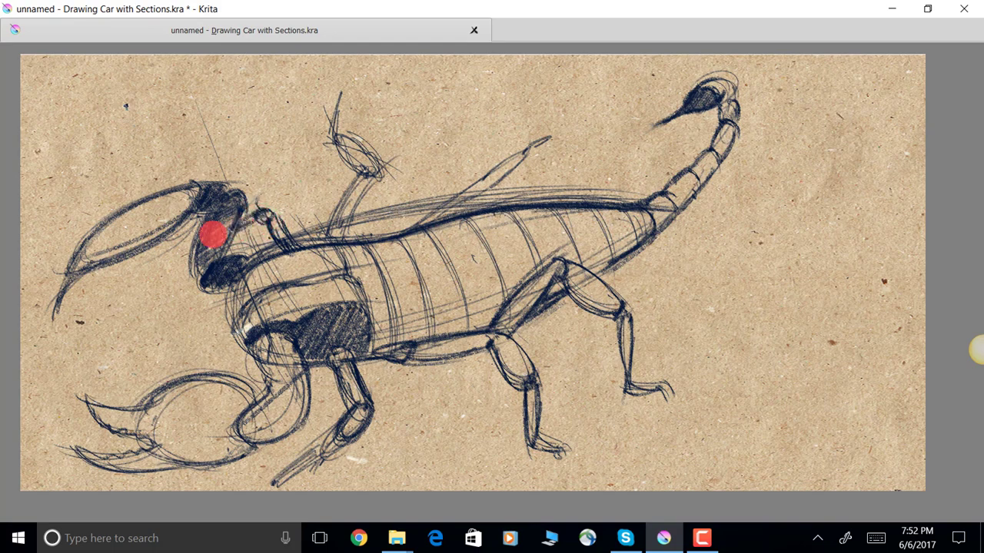
{"action": "left_click_drag", "start_coordinate": [214, 234], "coordinate": [157, 265]}
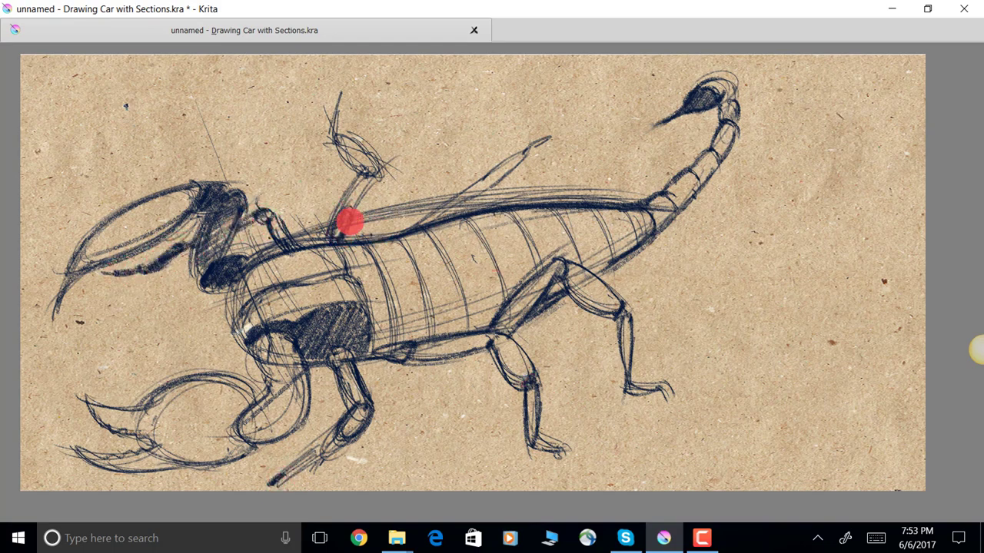
{"action": "left_click_drag", "start_coordinate": [349, 222], "coordinate": [365, 170]}
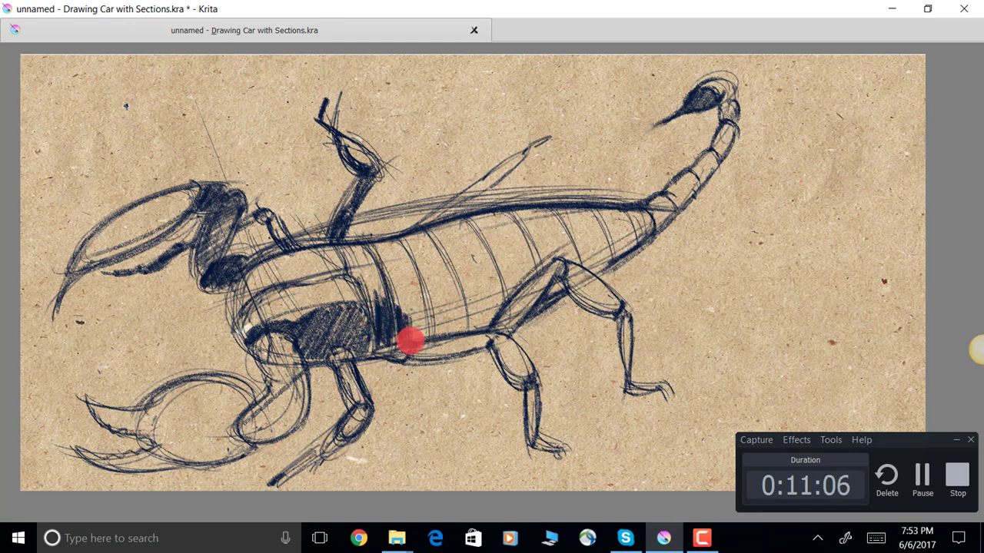
{"action": "left_click_drag", "start_coordinate": [411, 342], "coordinate": [444, 245]}
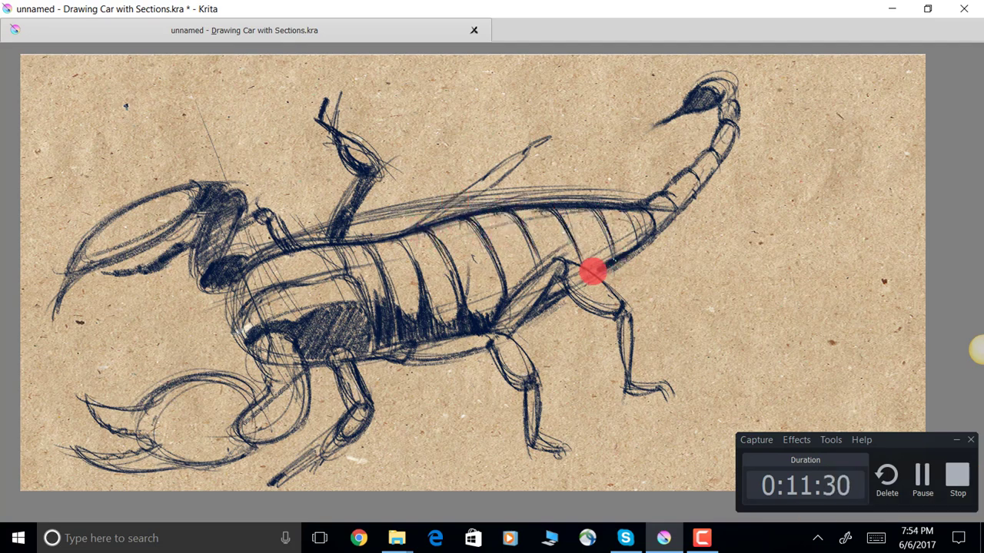
{"action": "mouse_move", "coordinate": [534, 261]}
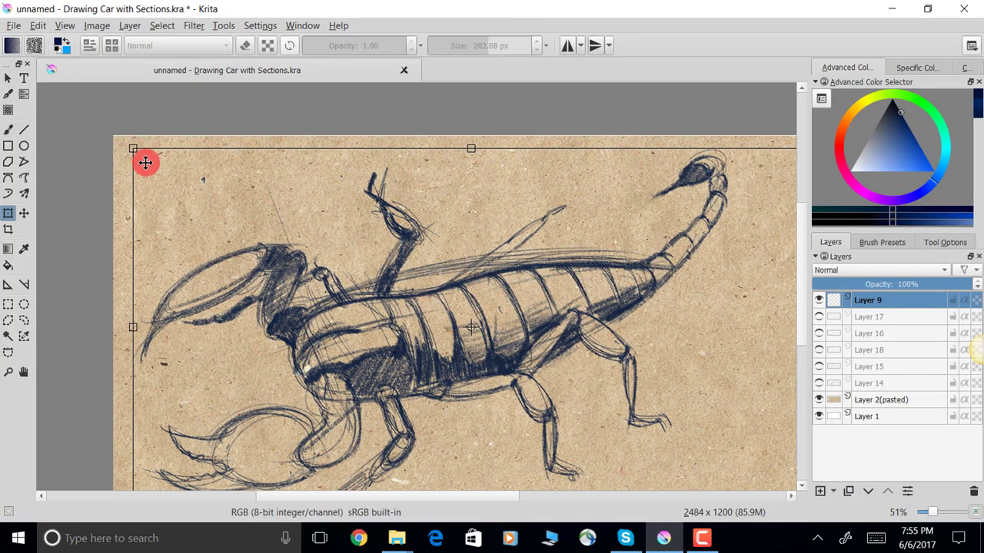
Step: Shift the scorpion drawing toward the paper's centre and return to canvas-only view
{"action": "left_click_drag", "start_coordinate": [146, 162], "coordinate": [505, 357]}
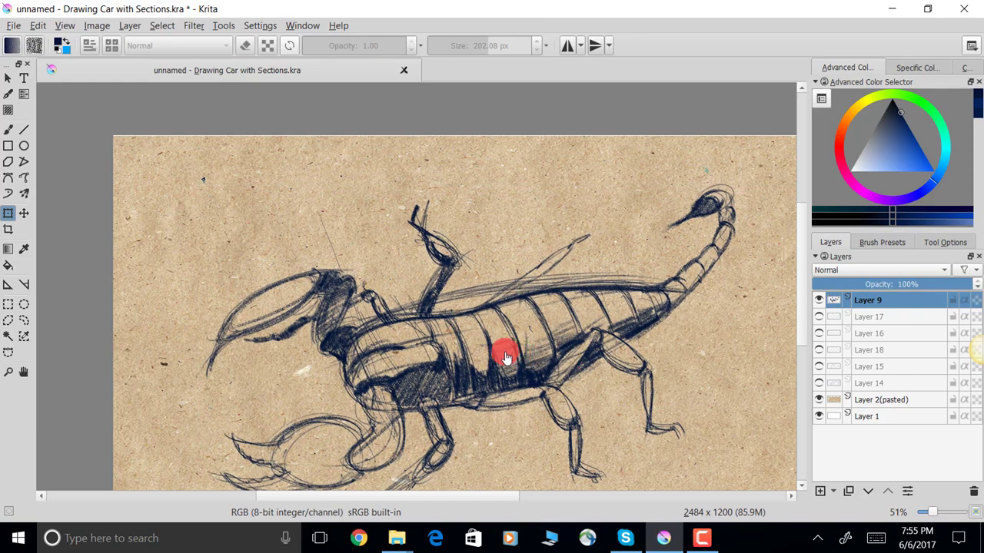
{"action": "key", "text": "Tab"}
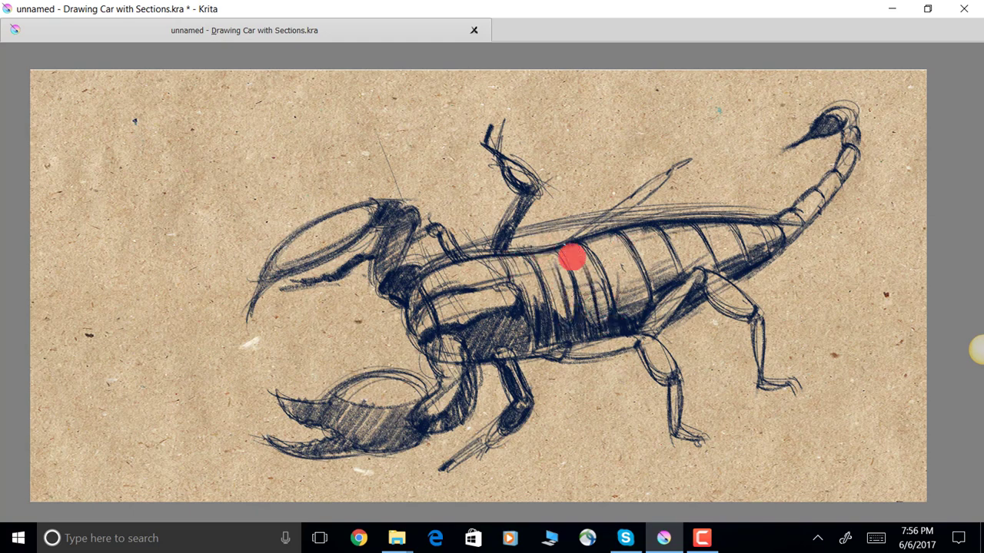
Step: Deepen pencil shading on the abdomen, body, lower claw and rear legs
{"action": "left_click_drag", "start_coordinate": [572, 257], "coordinate": [730, 231]}
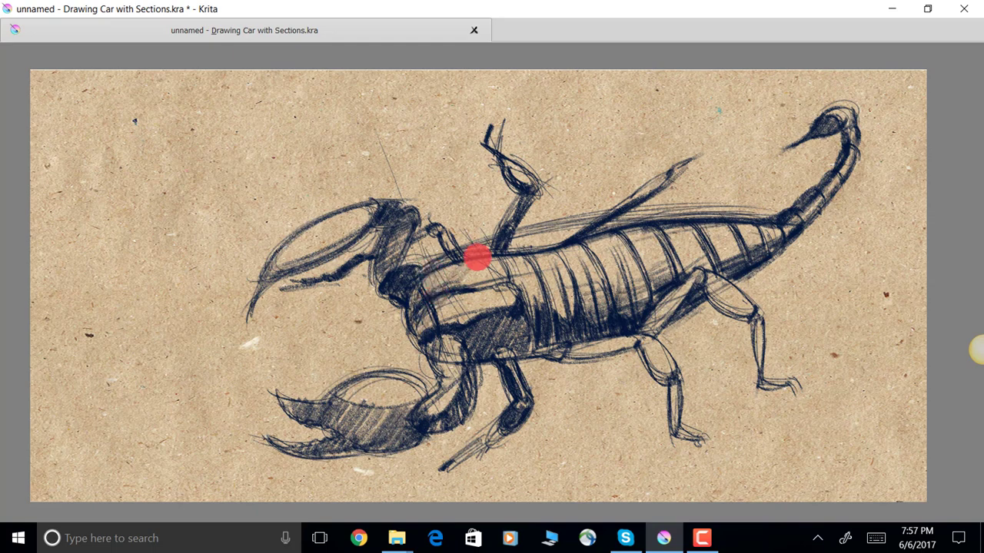
{"action": "left_click_drag", "start_coordinate": [477, 258], "coordinate": [791, 215]}
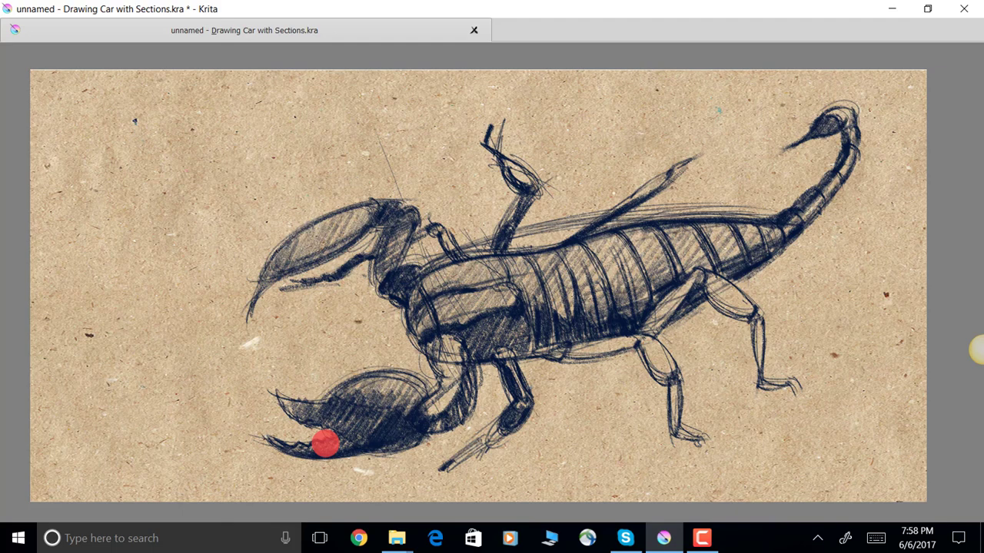
{"action": "left_click_drag", "start_coordinate": [325, 444], "coordinate": [333, 389]}
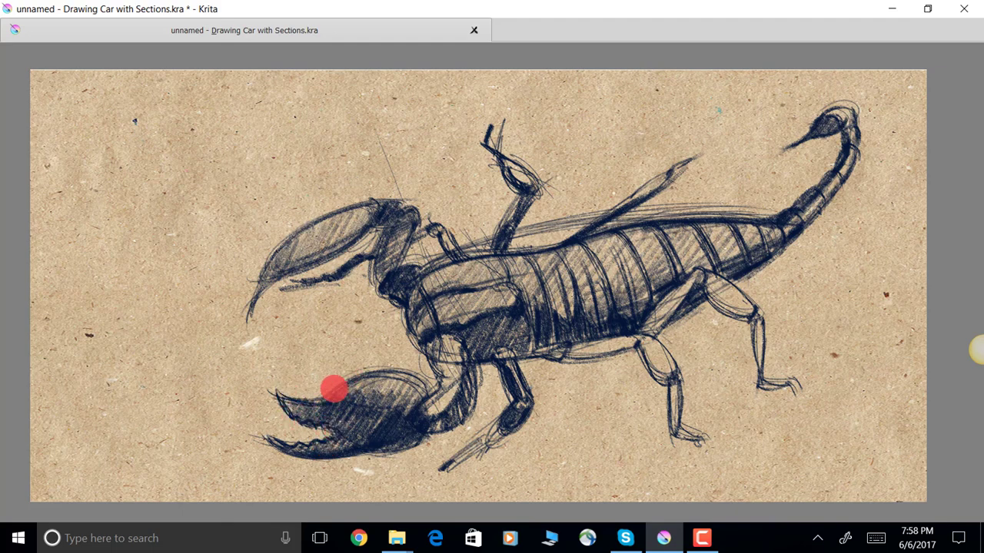
{"action": "mouse_move", "coordinate": [421, 373]}
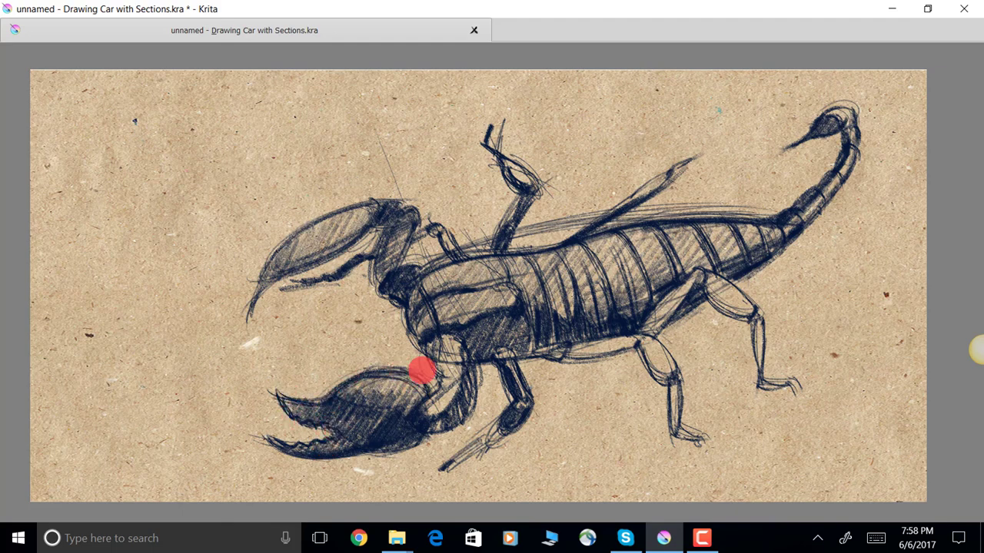
{"action": "left_click_drag", "start_coordinate": [421, 373], "coordinate": [648, 355]}
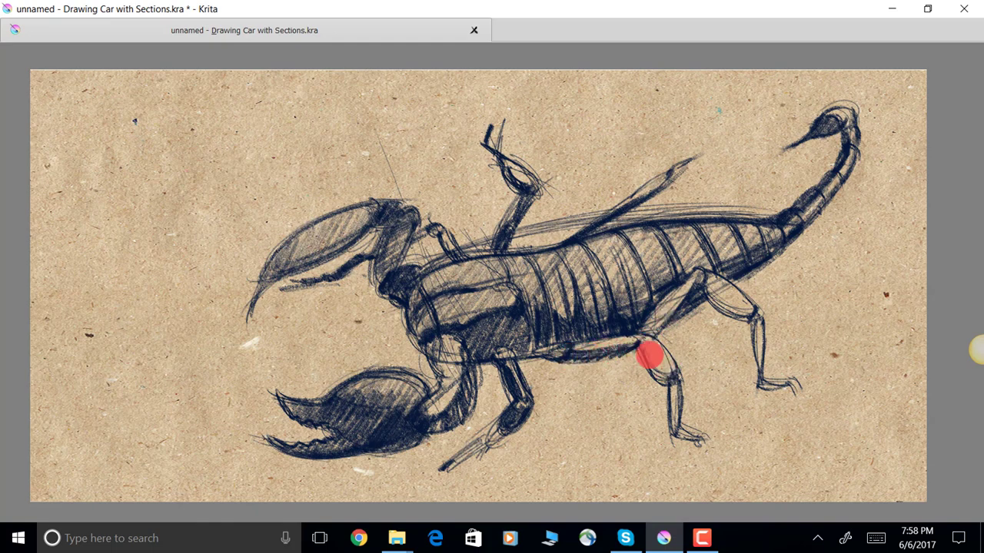
{"action": "left_click_drag", "start_coordinate": [649, 353], "coordinate": [691, 444]}
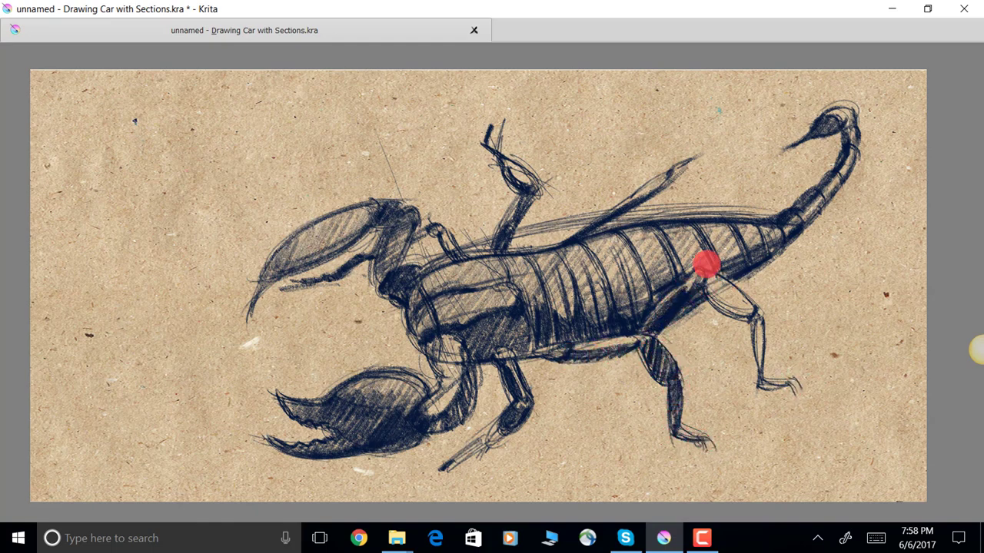
{"action": "left_click_drag", "start_coordinate": [707, 265], "coordinate": [757, 315]}
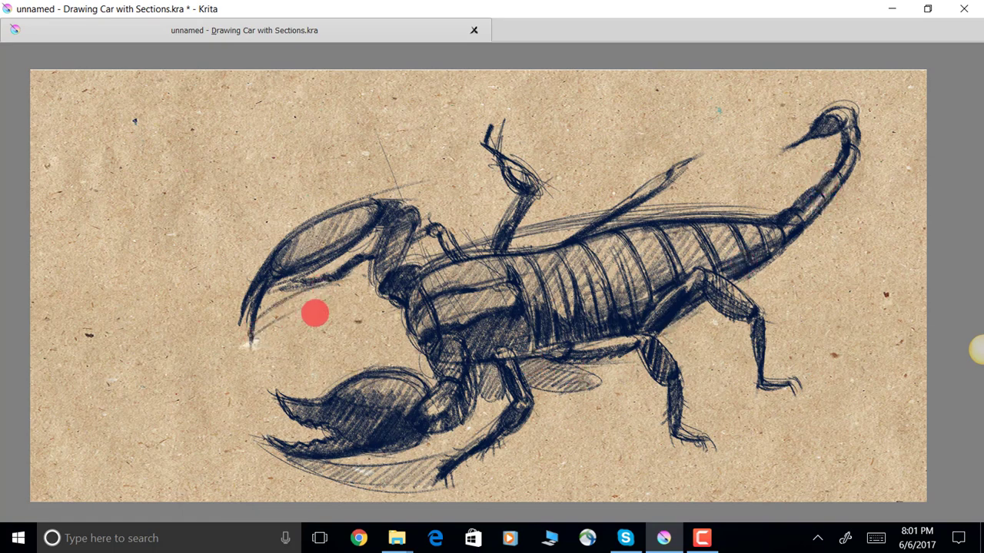
Step: Hatch soft shadows beneath the upper claw, then toggle the interface back
{"action": "left_click_drag", "start_coordinate": [314, 312], "coordinate": [318, 288]}
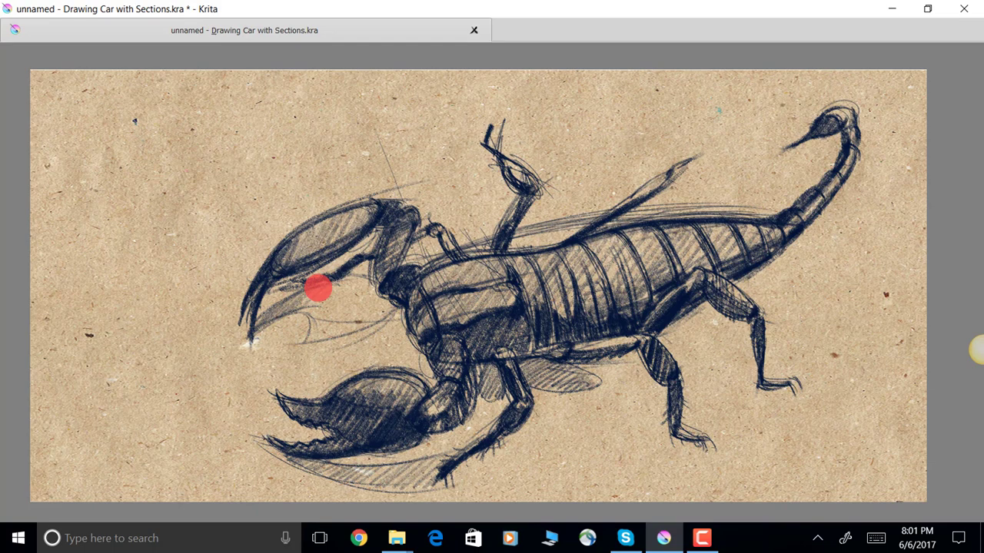
{"action": "left_click_drag", "start_coordinate": [319, 288], "coordinate": [397, 347]}
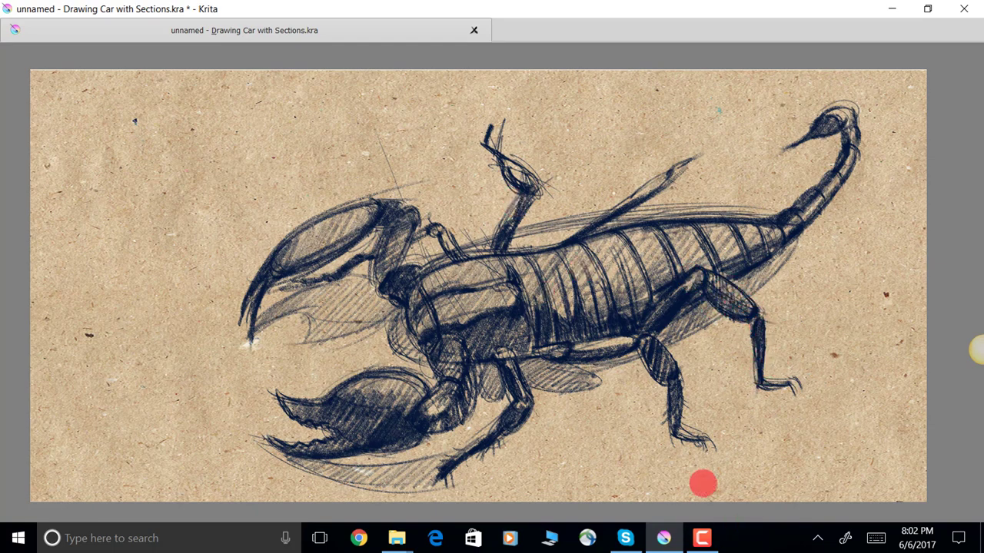
{"action": "key", "text": "tab"}
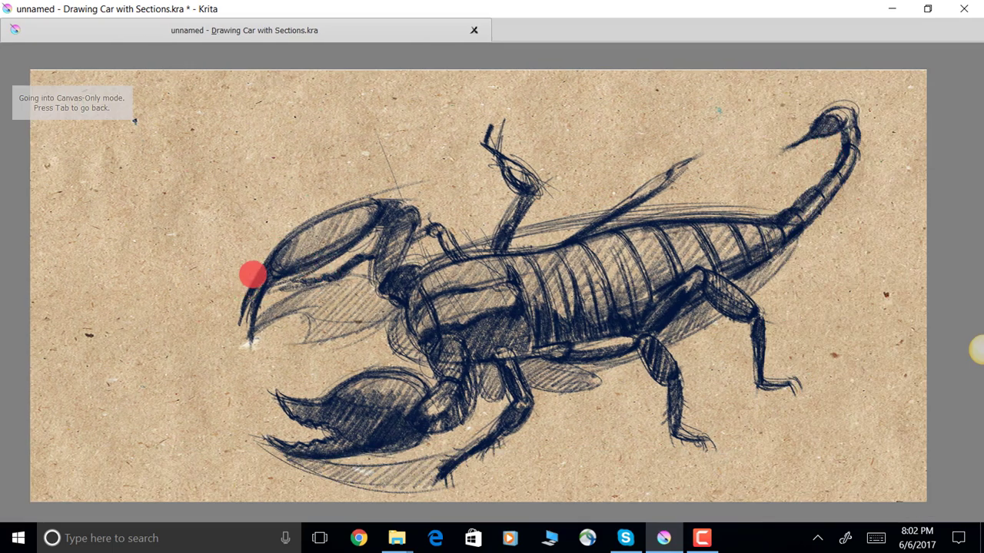
Step: Add a new layer for white highlights and return to the canvas-only view
{"action": "key", "text": "Tab"}
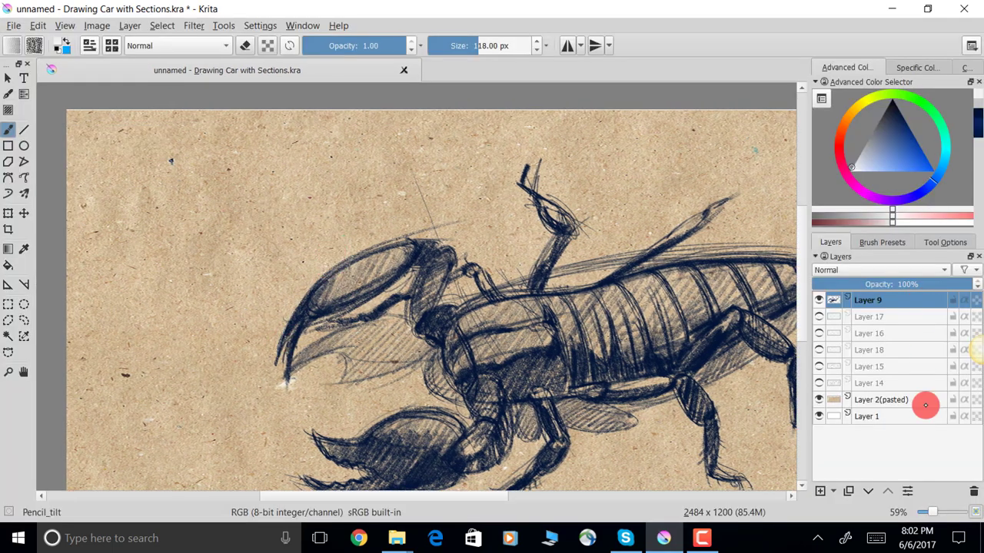
{"action": "left_click", "coordinate": [819, 490]}
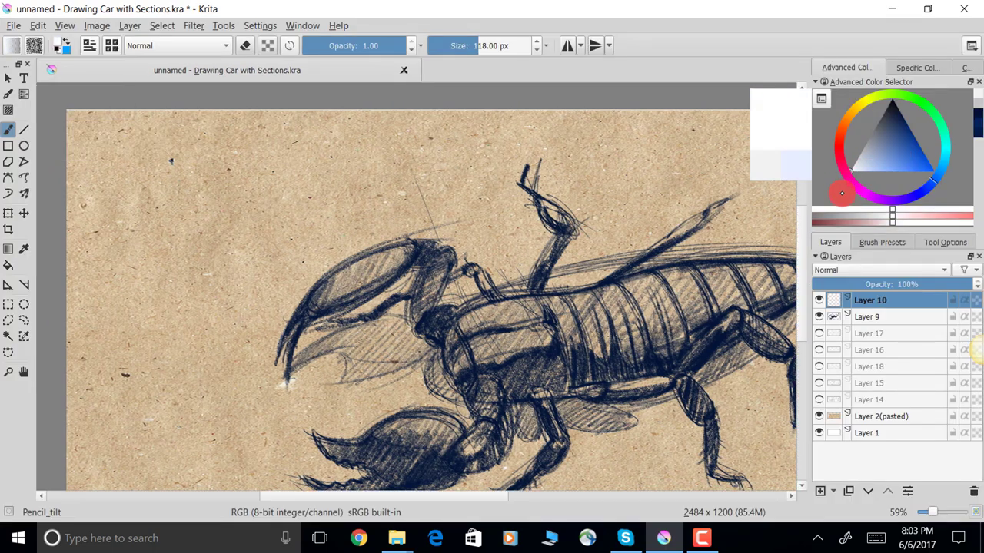
{"action": "key", "text": "tab"}
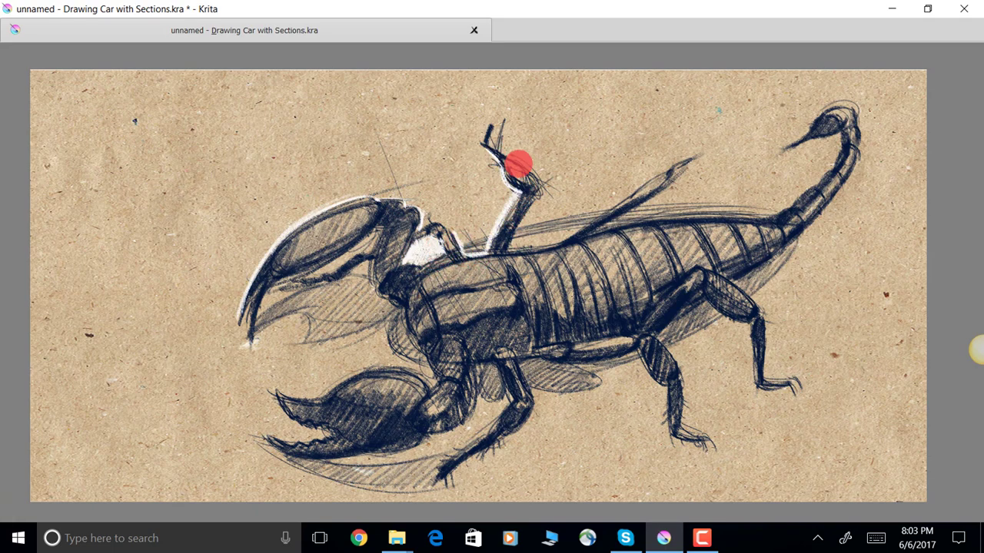
Step: Trace white highlights along the raised leg, upper leg, back, tail and rear leg
{"action": "left_click_drag", "start_coordinate": [519, 161], "coordinate": [680, 173]}
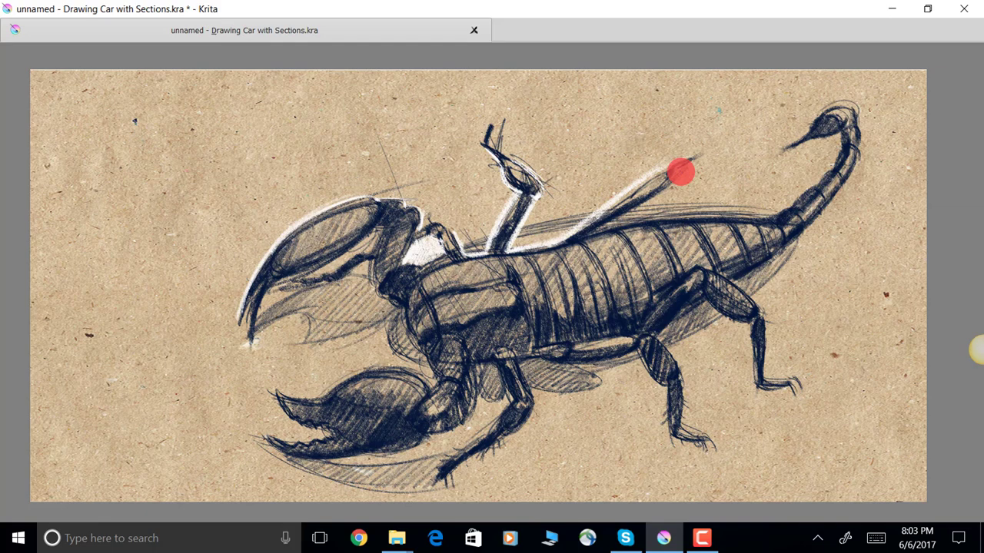
{"action": "left_click_drag", "start_coordinate": [680, 172], "coordinate": [826, 169]}
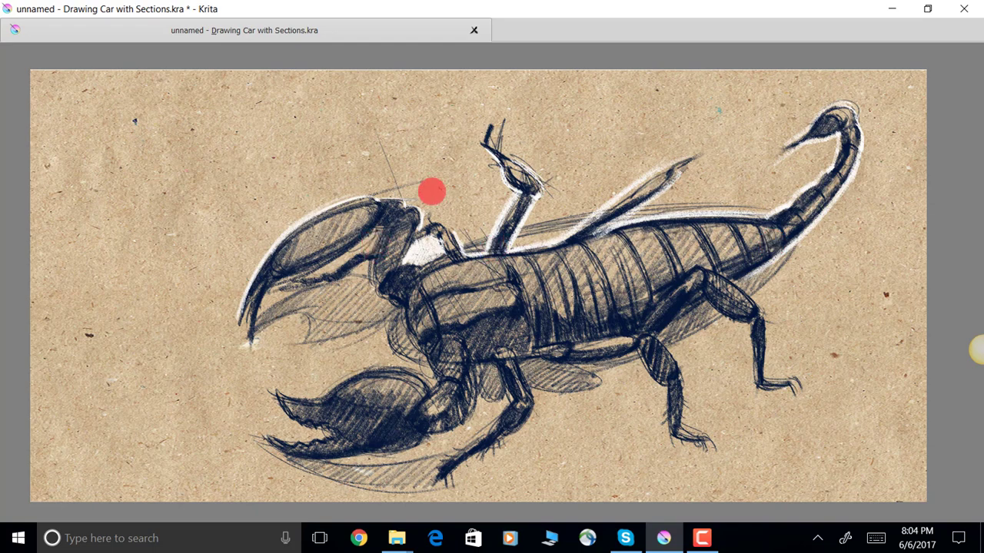
{"action": "left_click_drag", "start_coordinate": [430, 191], "coordinate": [302, 428]}
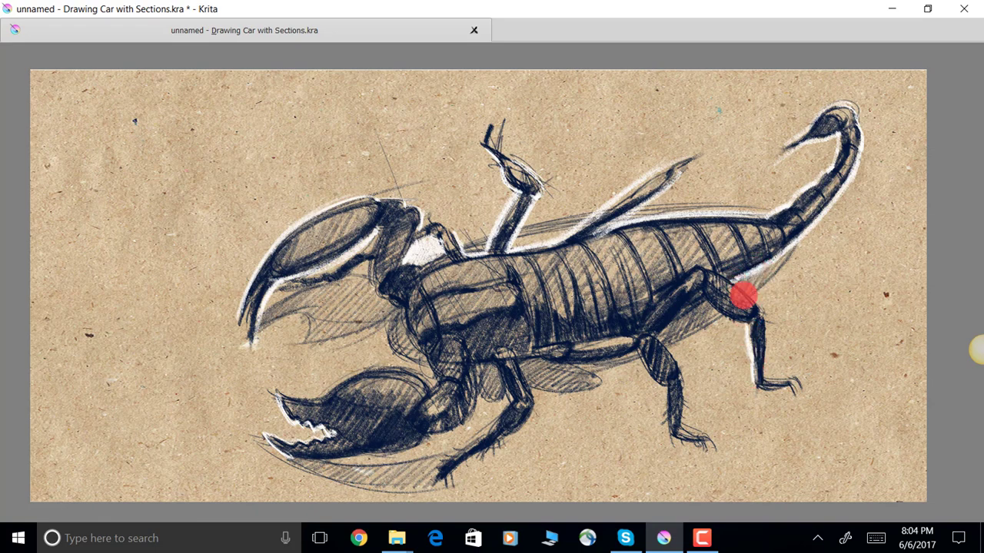
{"action": "left_click_drag", "start_coordinate": [744, 296], "coordinate": [737, 331]}
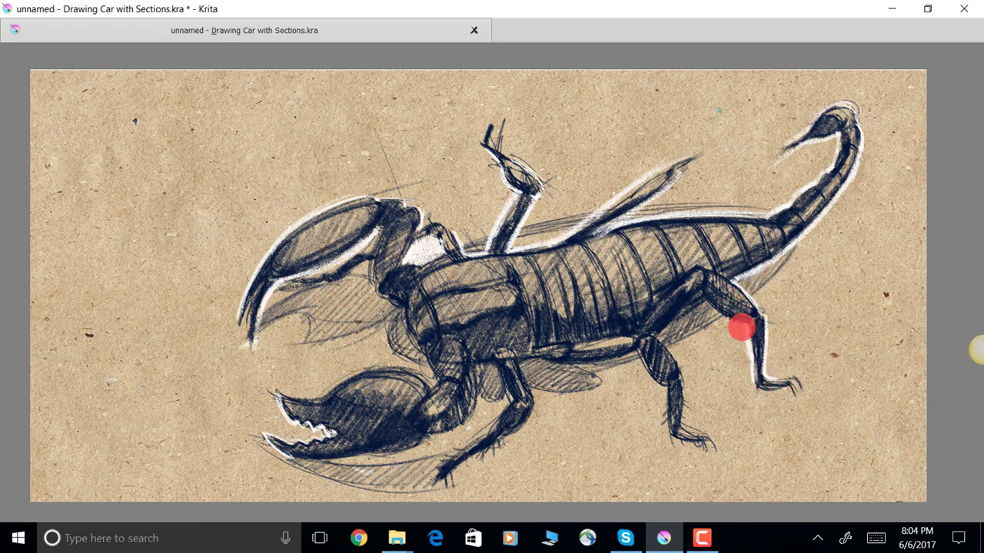
{"action": "left_click_drag", "start_coordinate": [741, 329], "coordinate": [657, 342]}
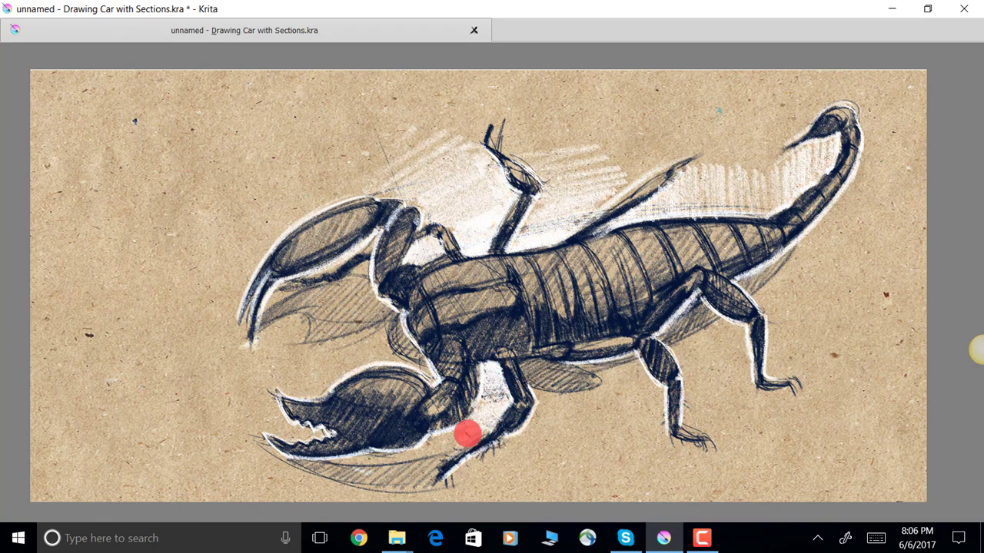
Step: Hatch white strokes below the body, behind the scorpion and around the lower claw
{"action": "left_click_drag", "start_coordinate": [469, 434], "coordinate": [538, 373]}
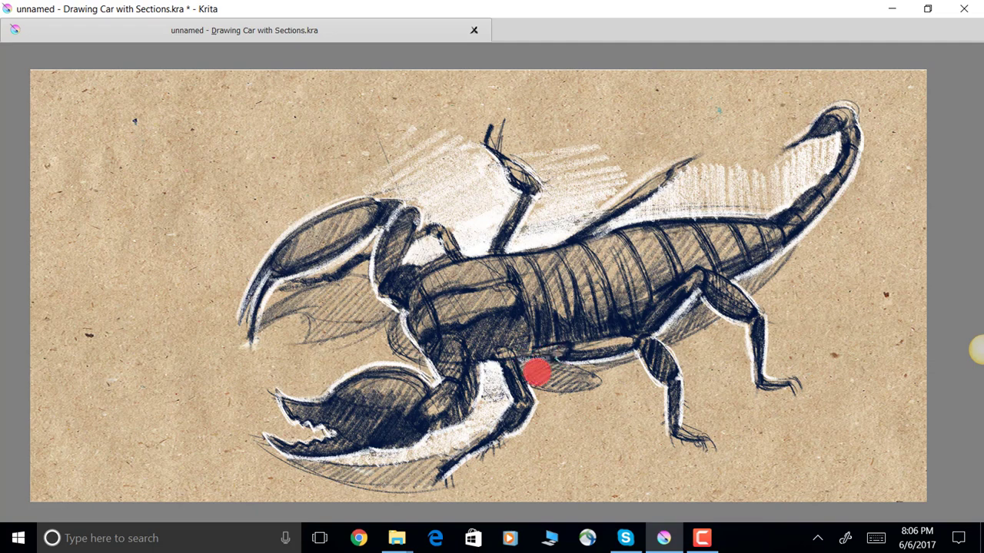
{"action": "left_click_drag", "start_coordinate": [537, 372], "coordinate": [606, 422]}
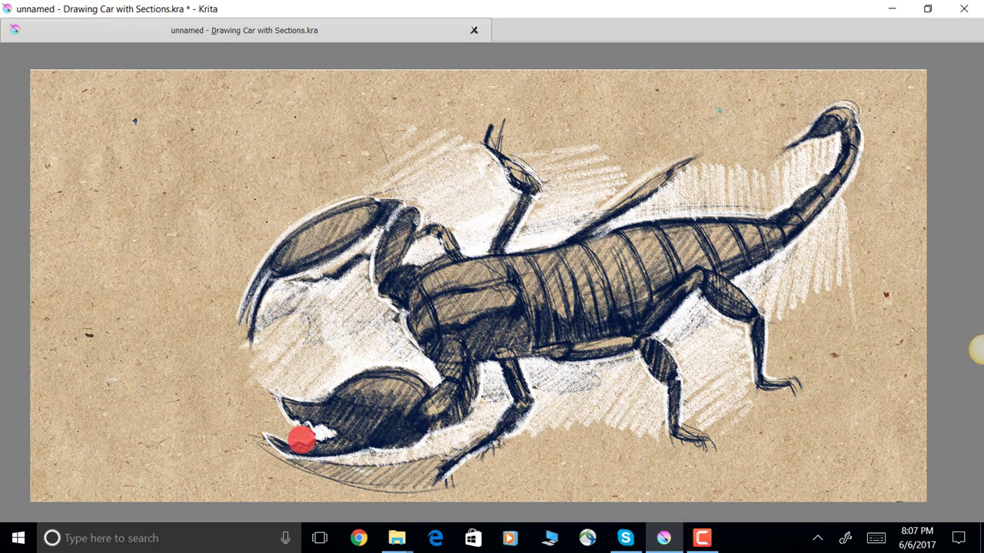
{"action": "left_click_drag", "start_coordinate": [300, 439], "coordinate": [89, 442]}
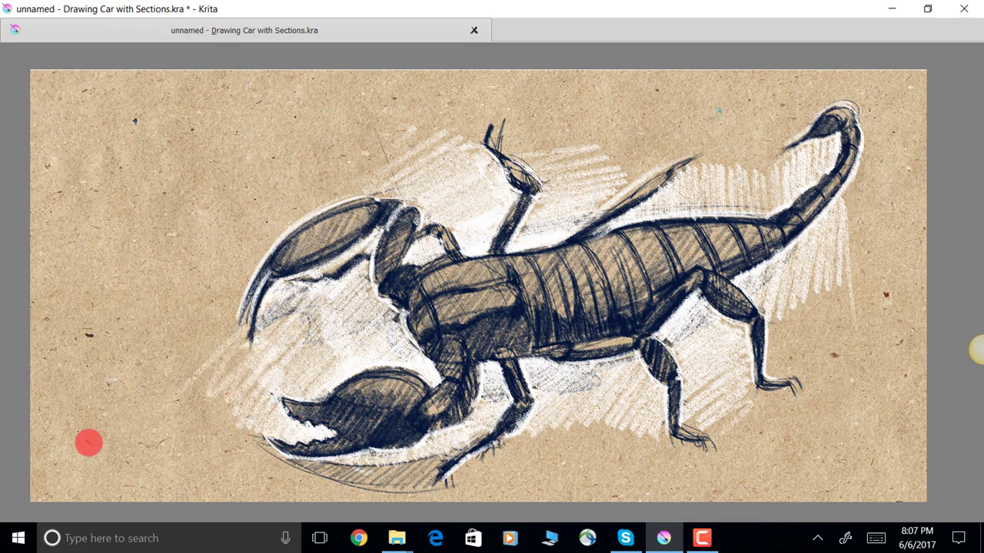
{"action": "mouse_move", "coordinate": [588, 267]}
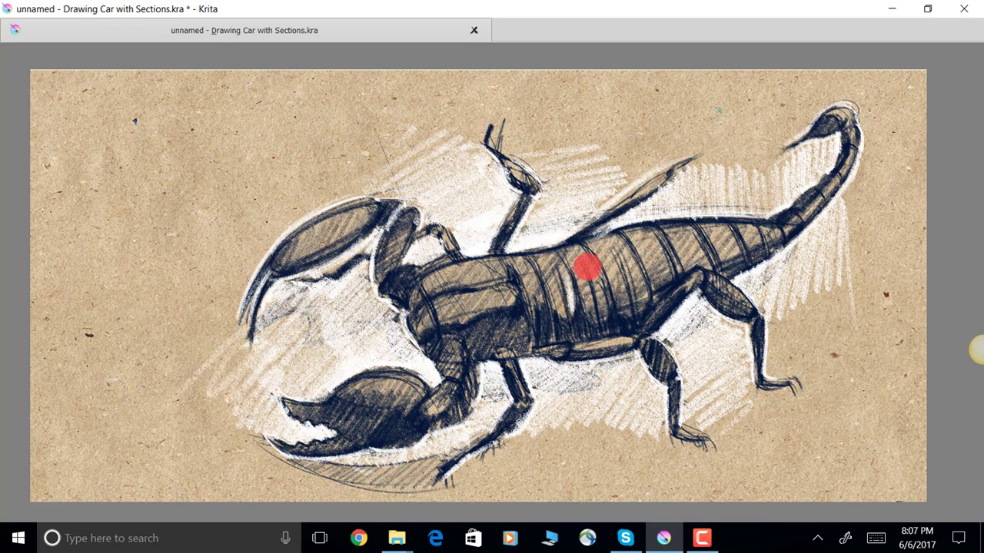